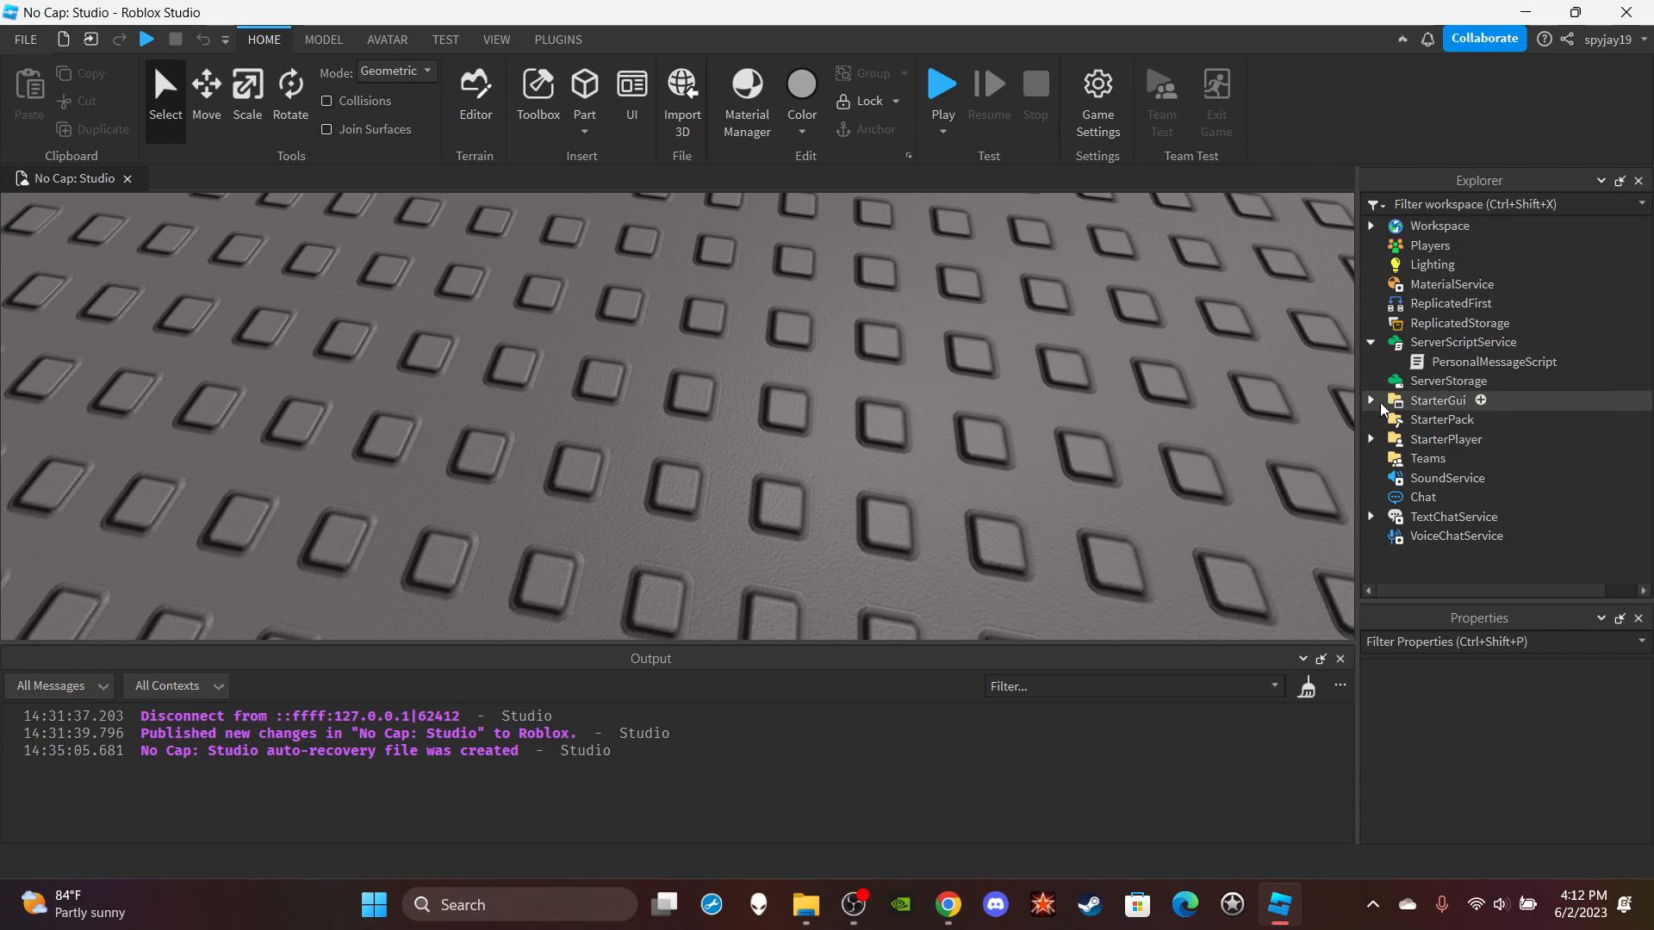
Inspect PersonalMessageTextLabel's bold, scaled, empty text and 200×50 size under PersonalMessageGUI, then collapse it.
left_click(1371, 400)
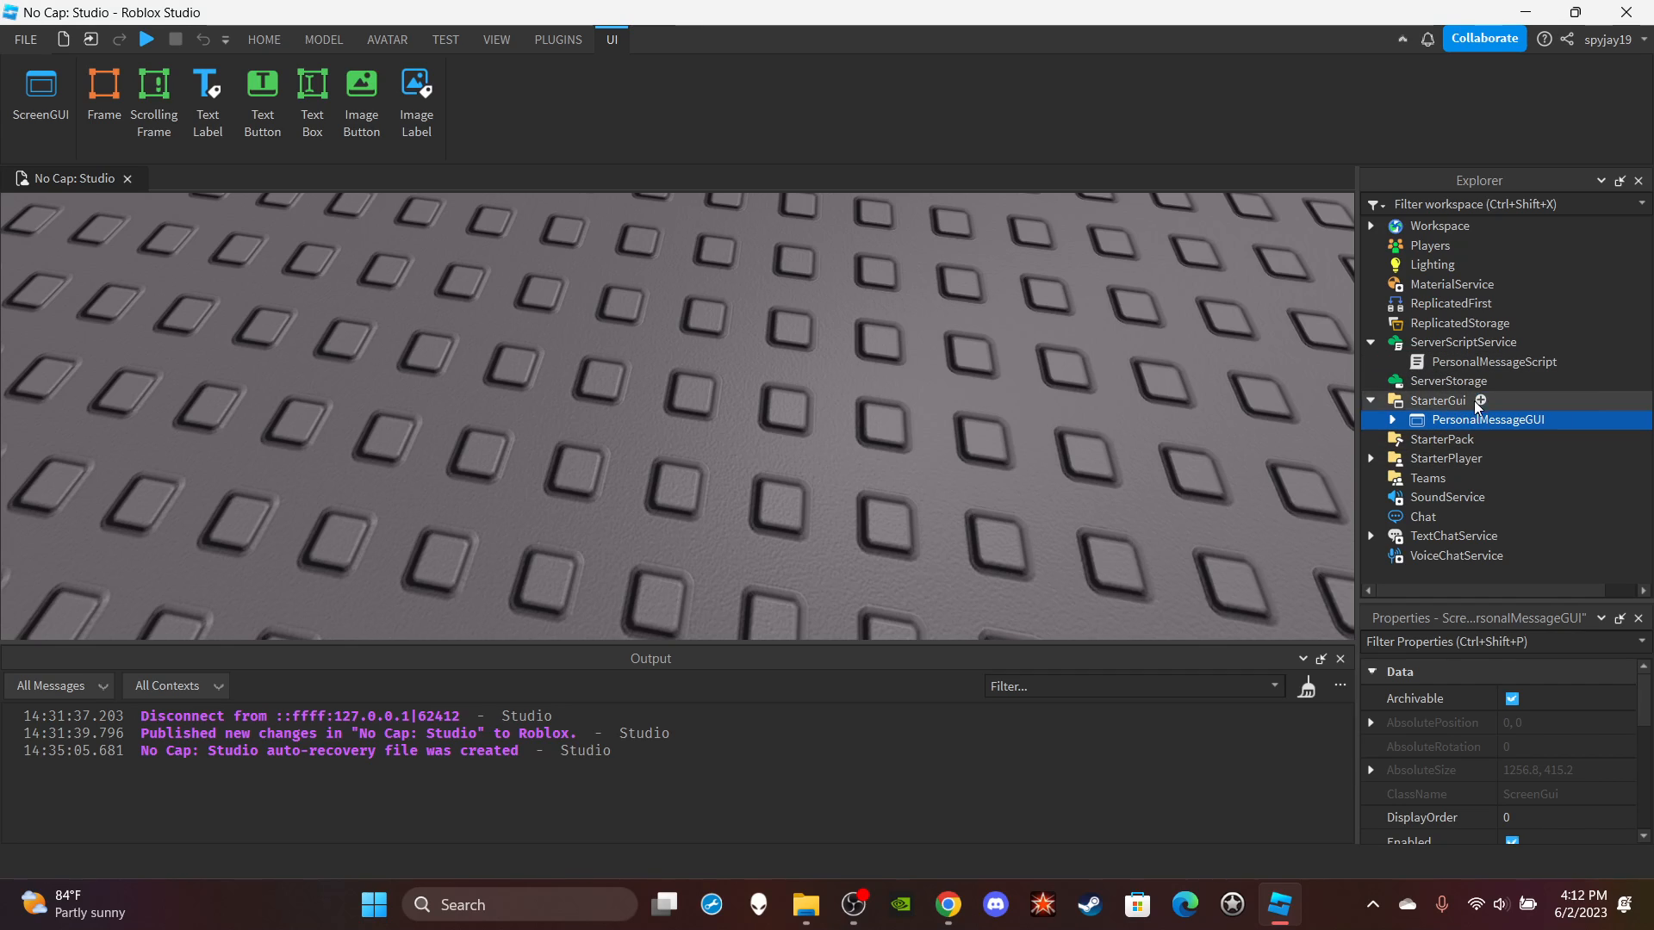
left_click(1392, 420)
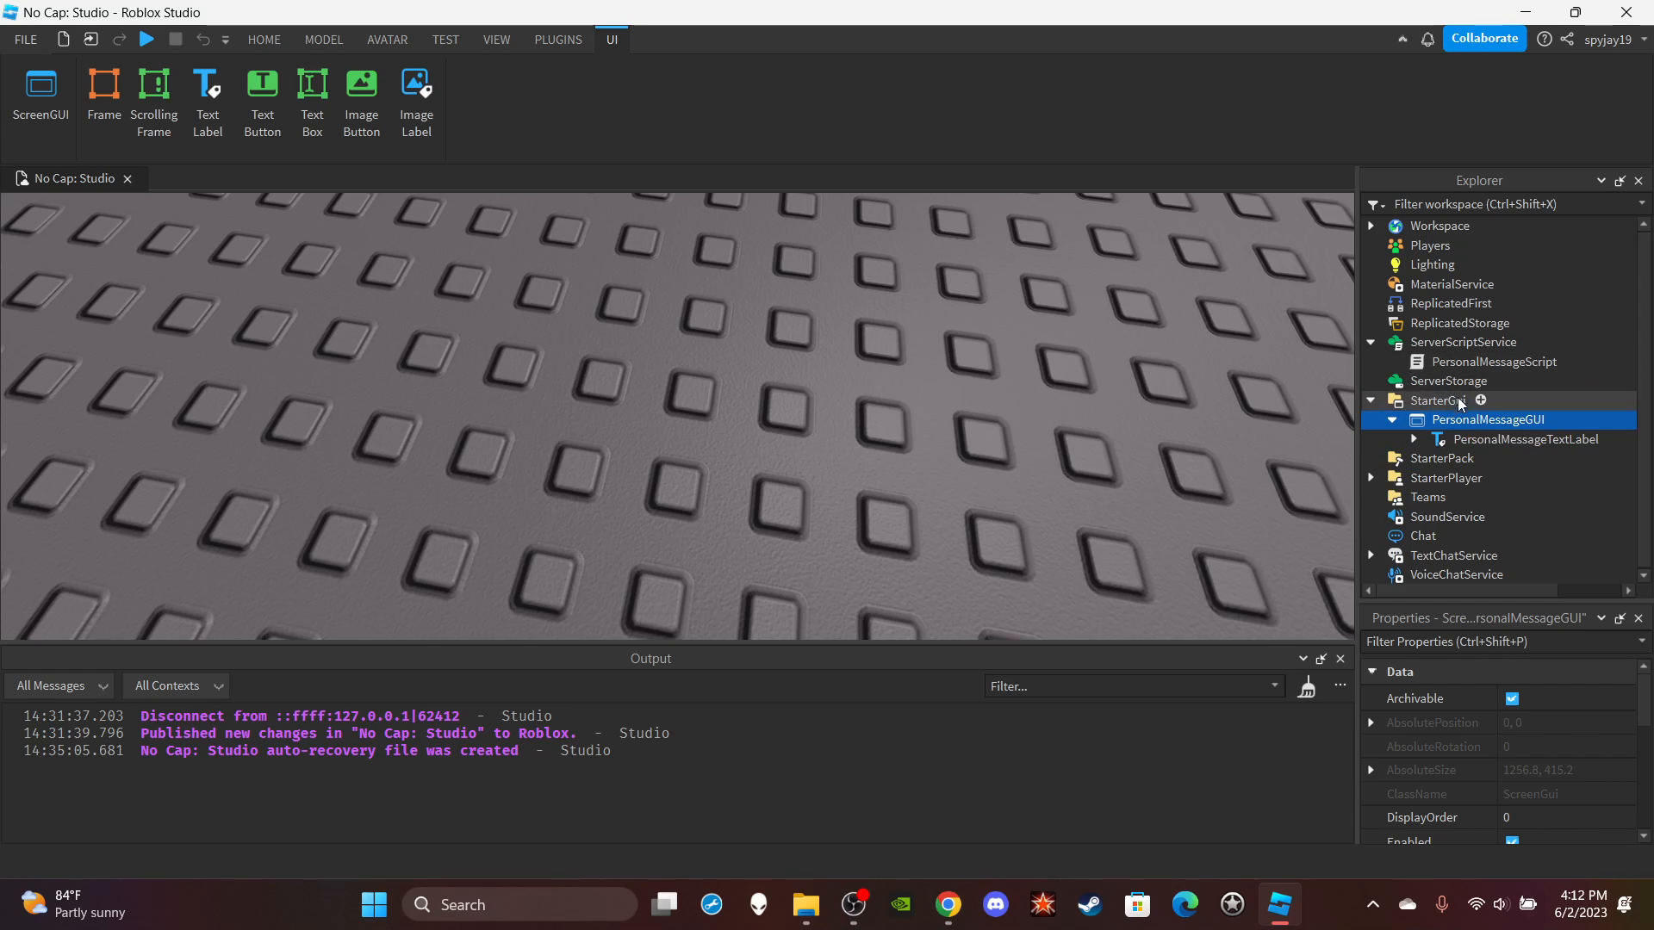
left_click(1525, 440)
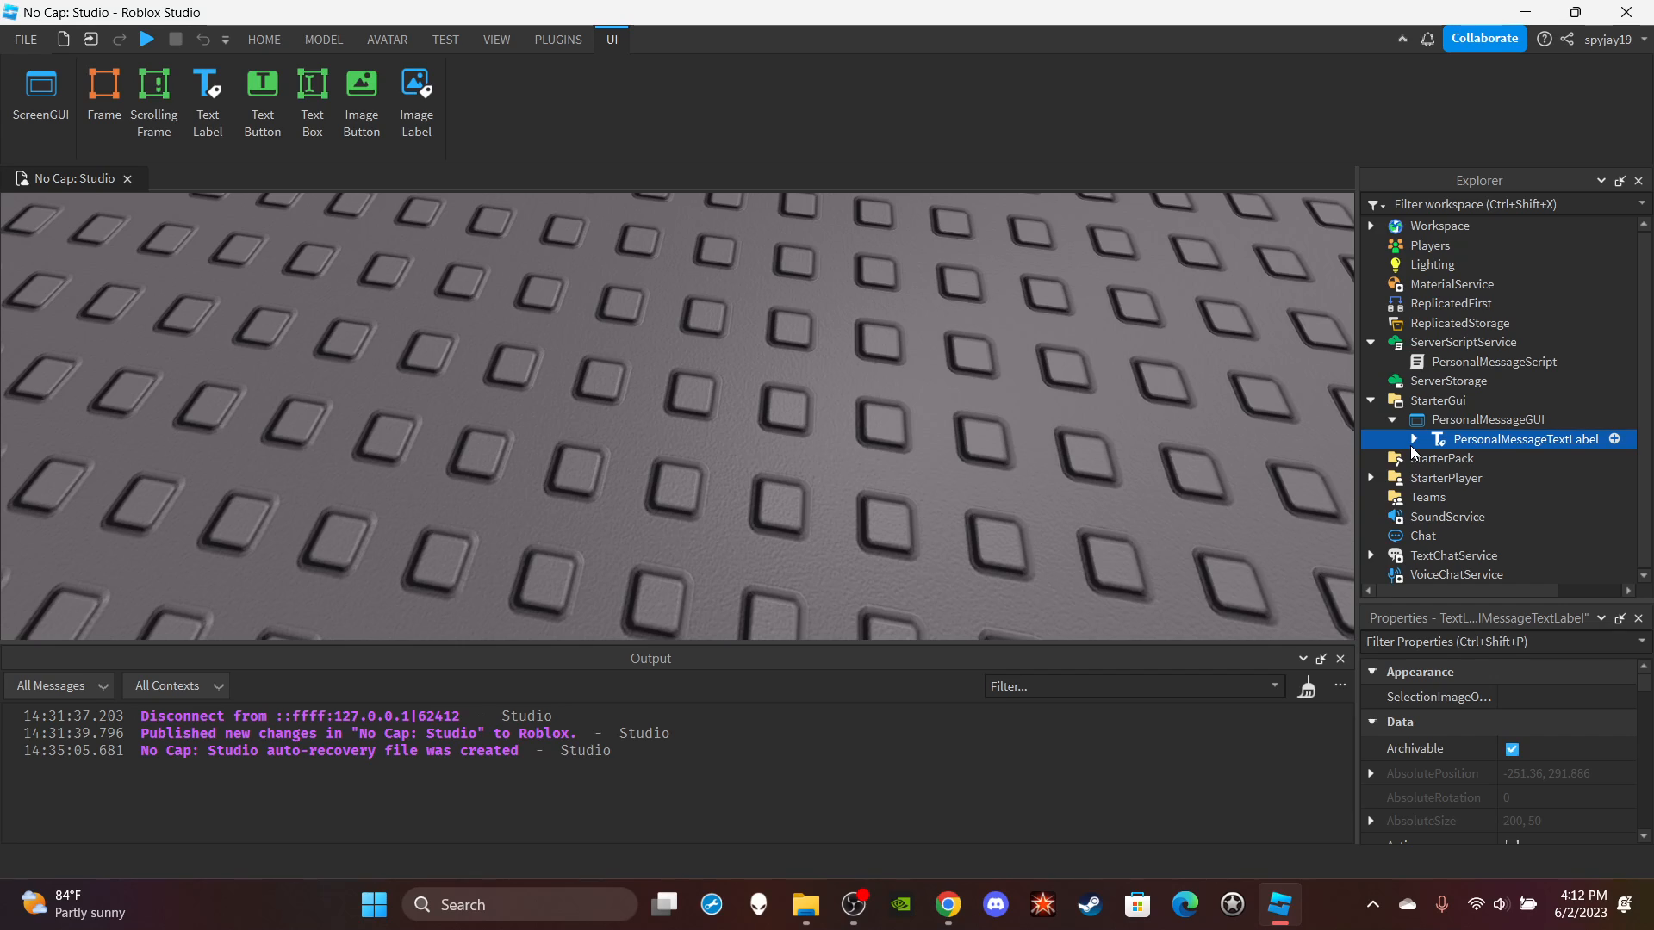
mouse_move(1447, 517)
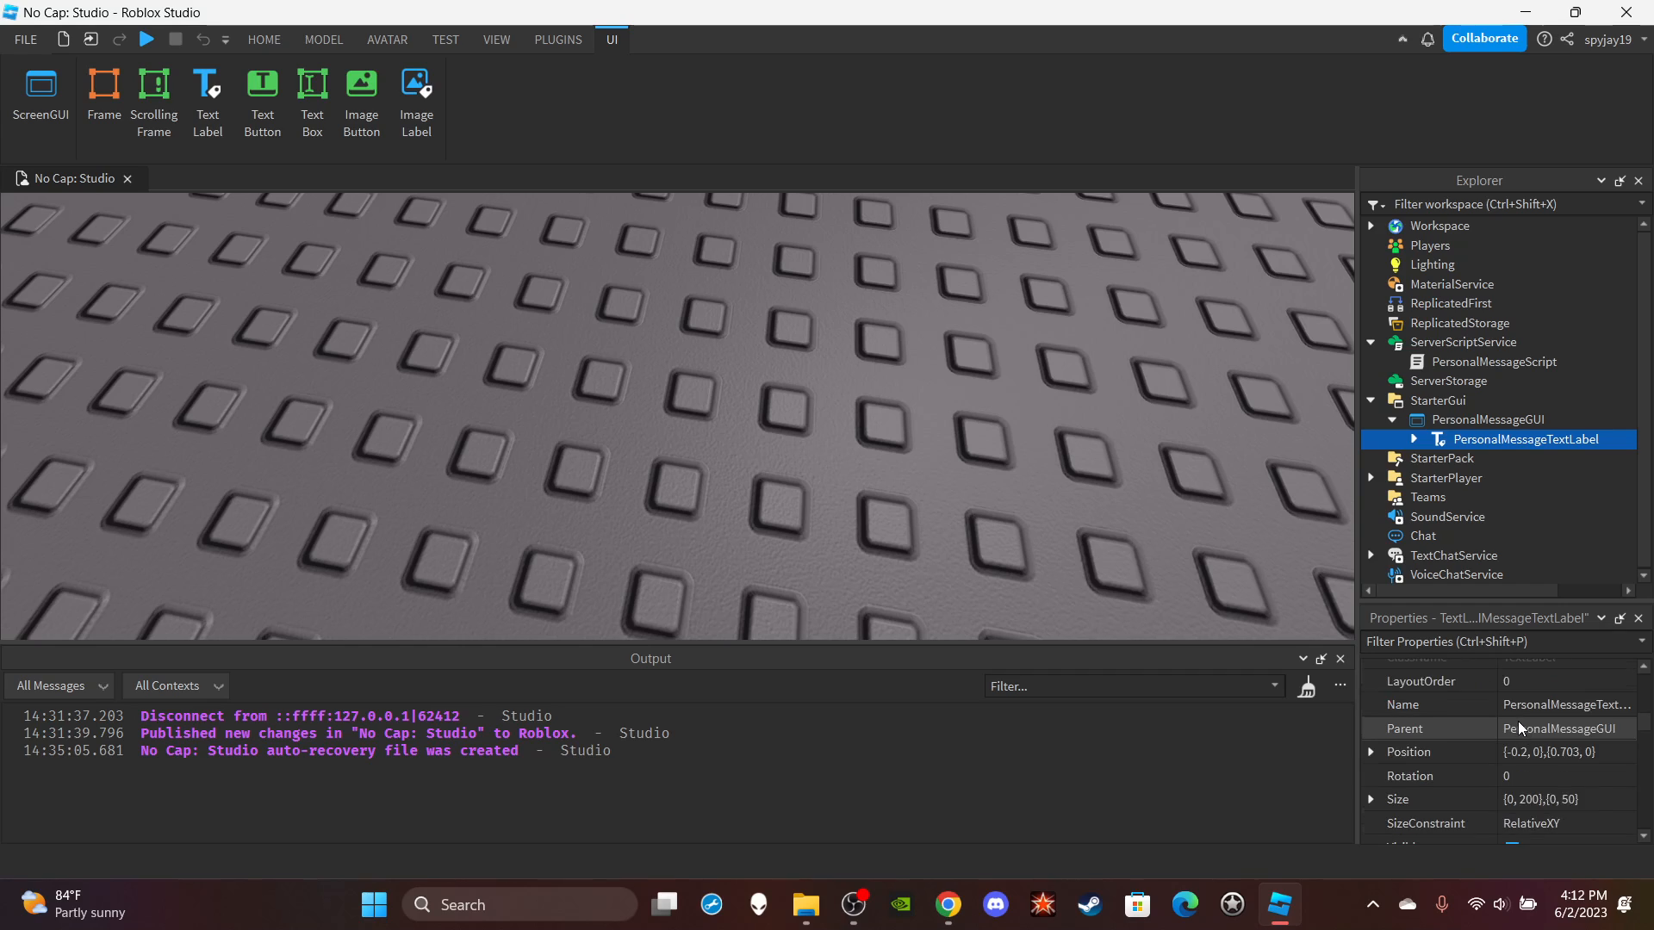
scroll("down", 3)
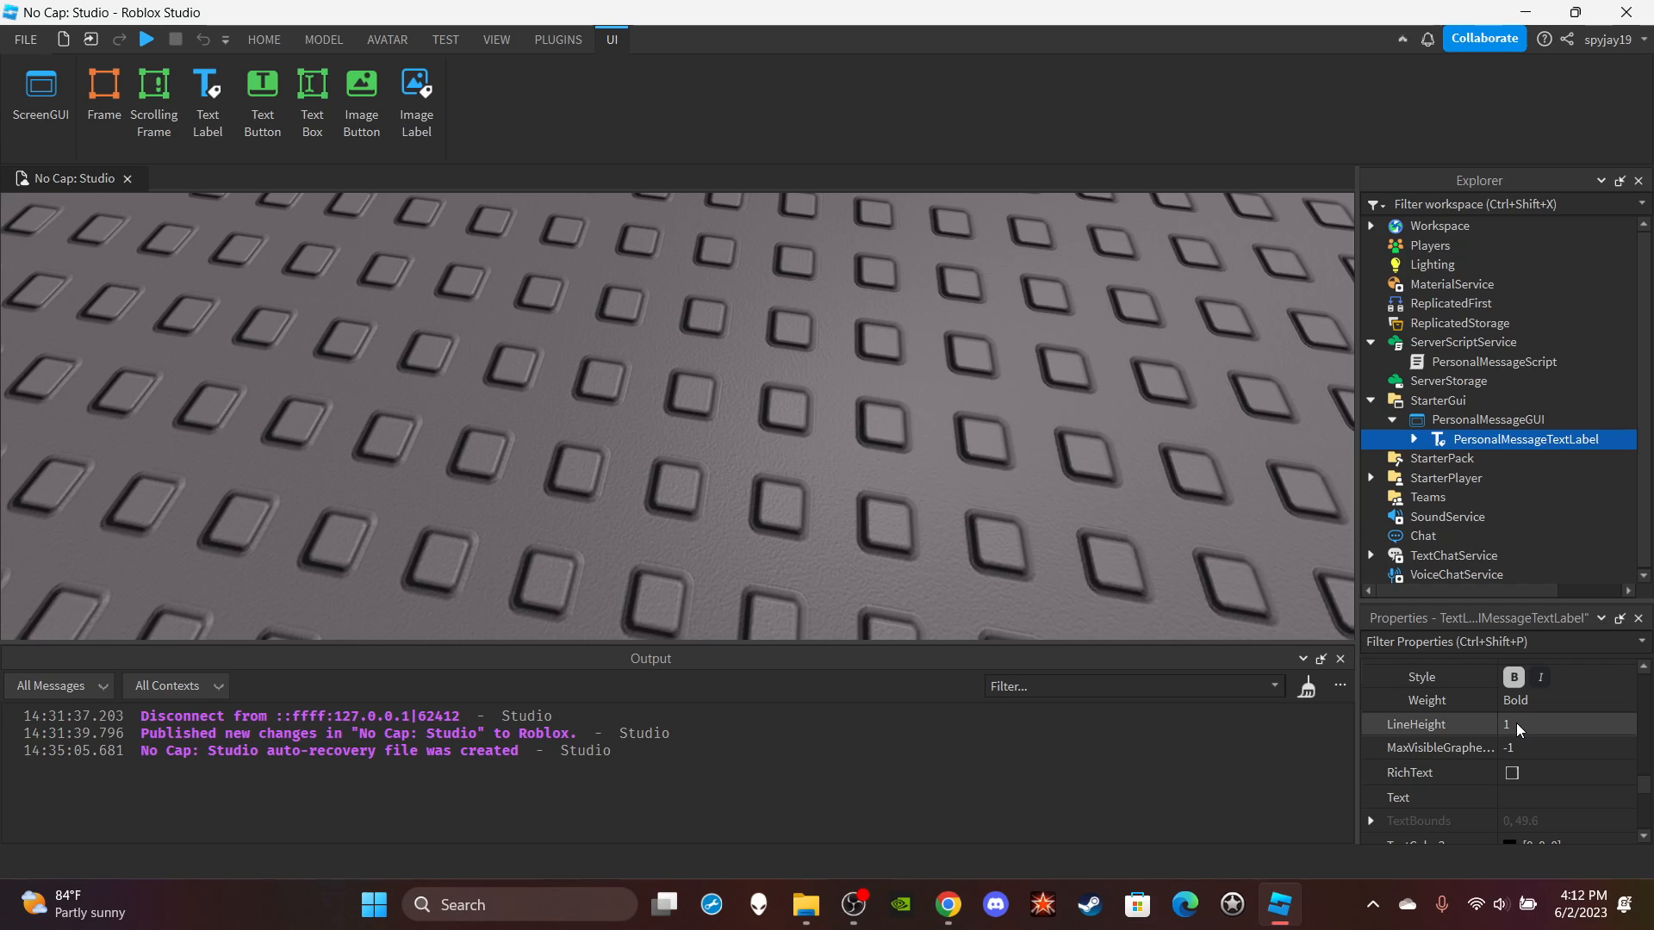
mouse_move(1512, 502)
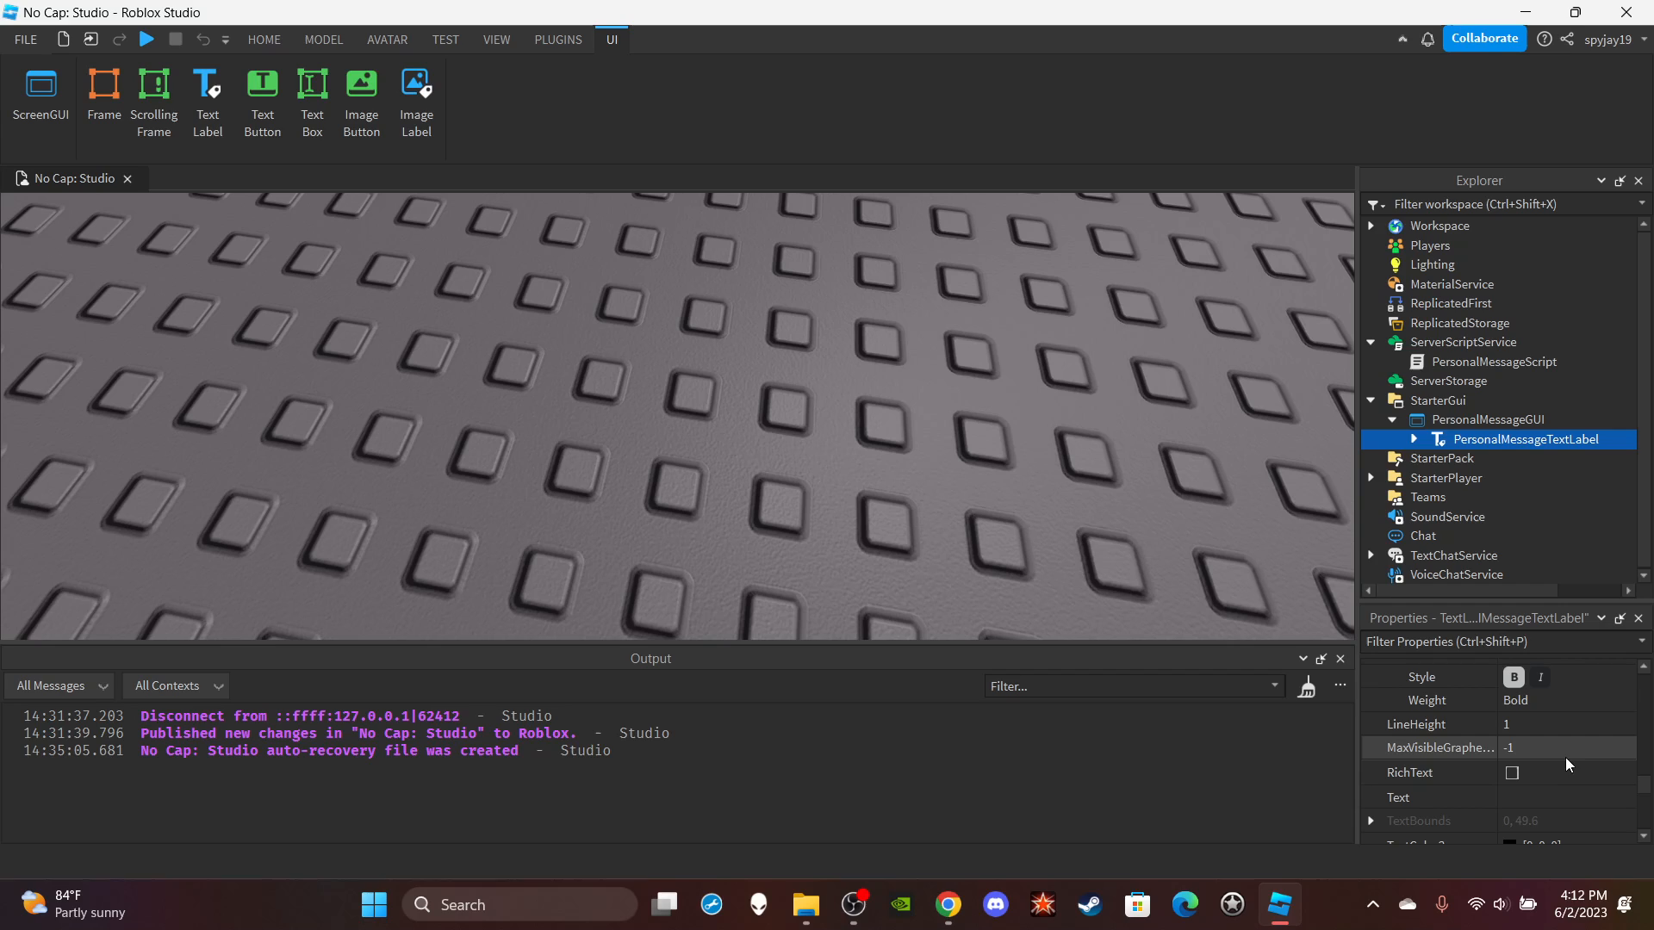
scroll("down", 3)
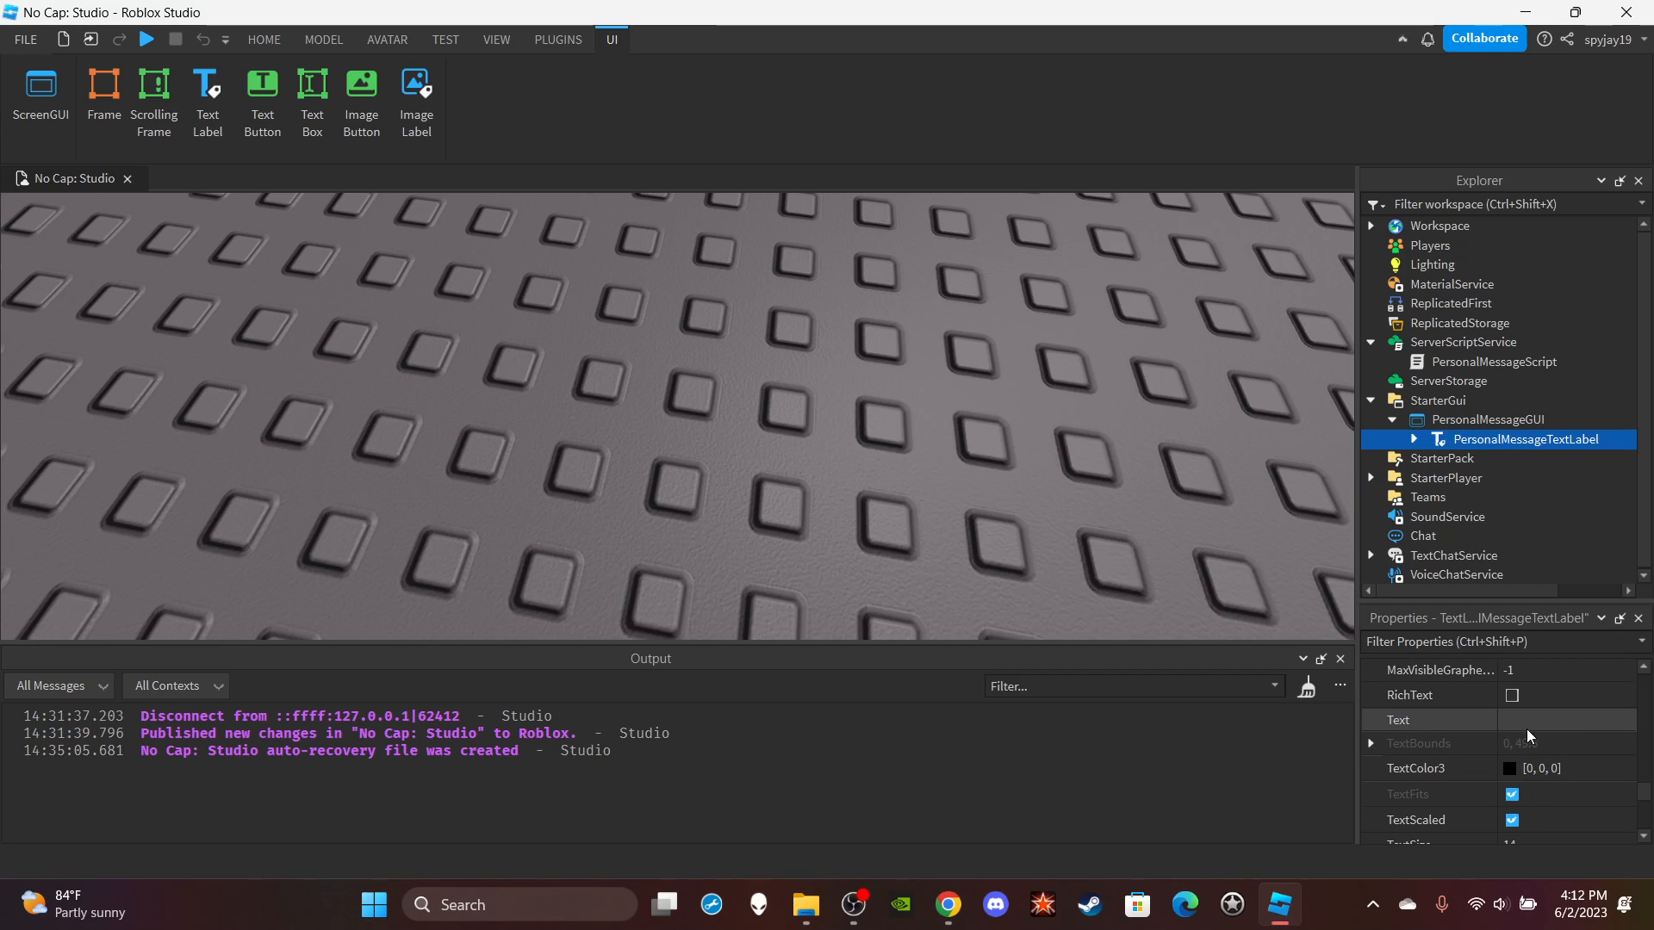
scroll("down", 3)
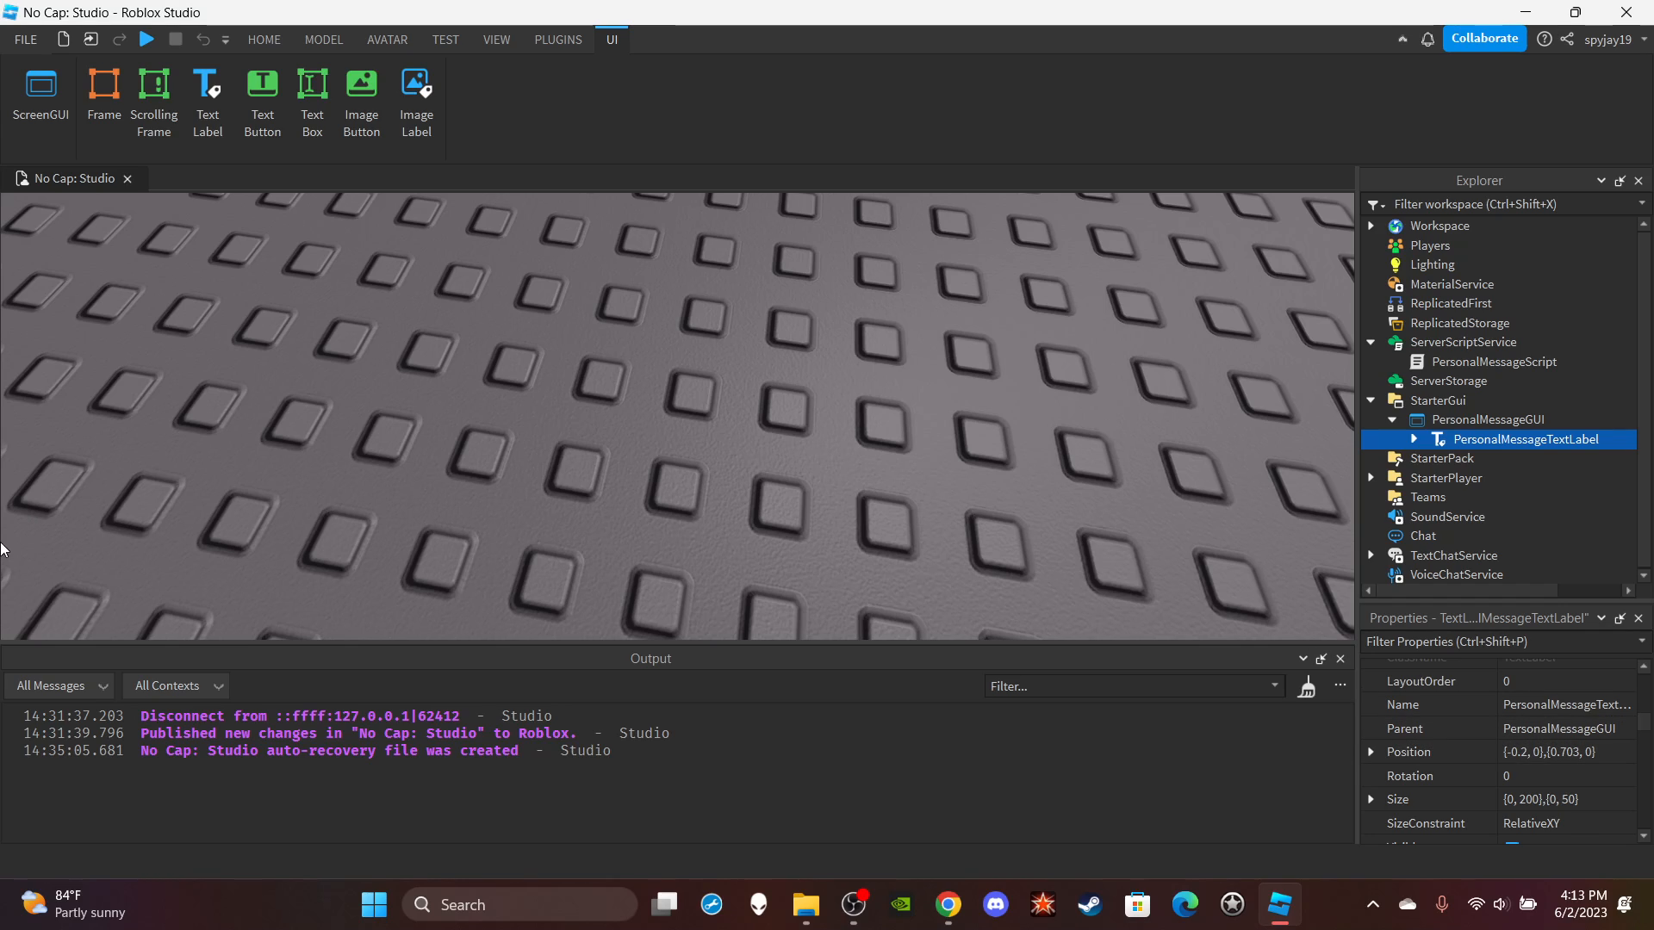
mouse_move(14, 537)
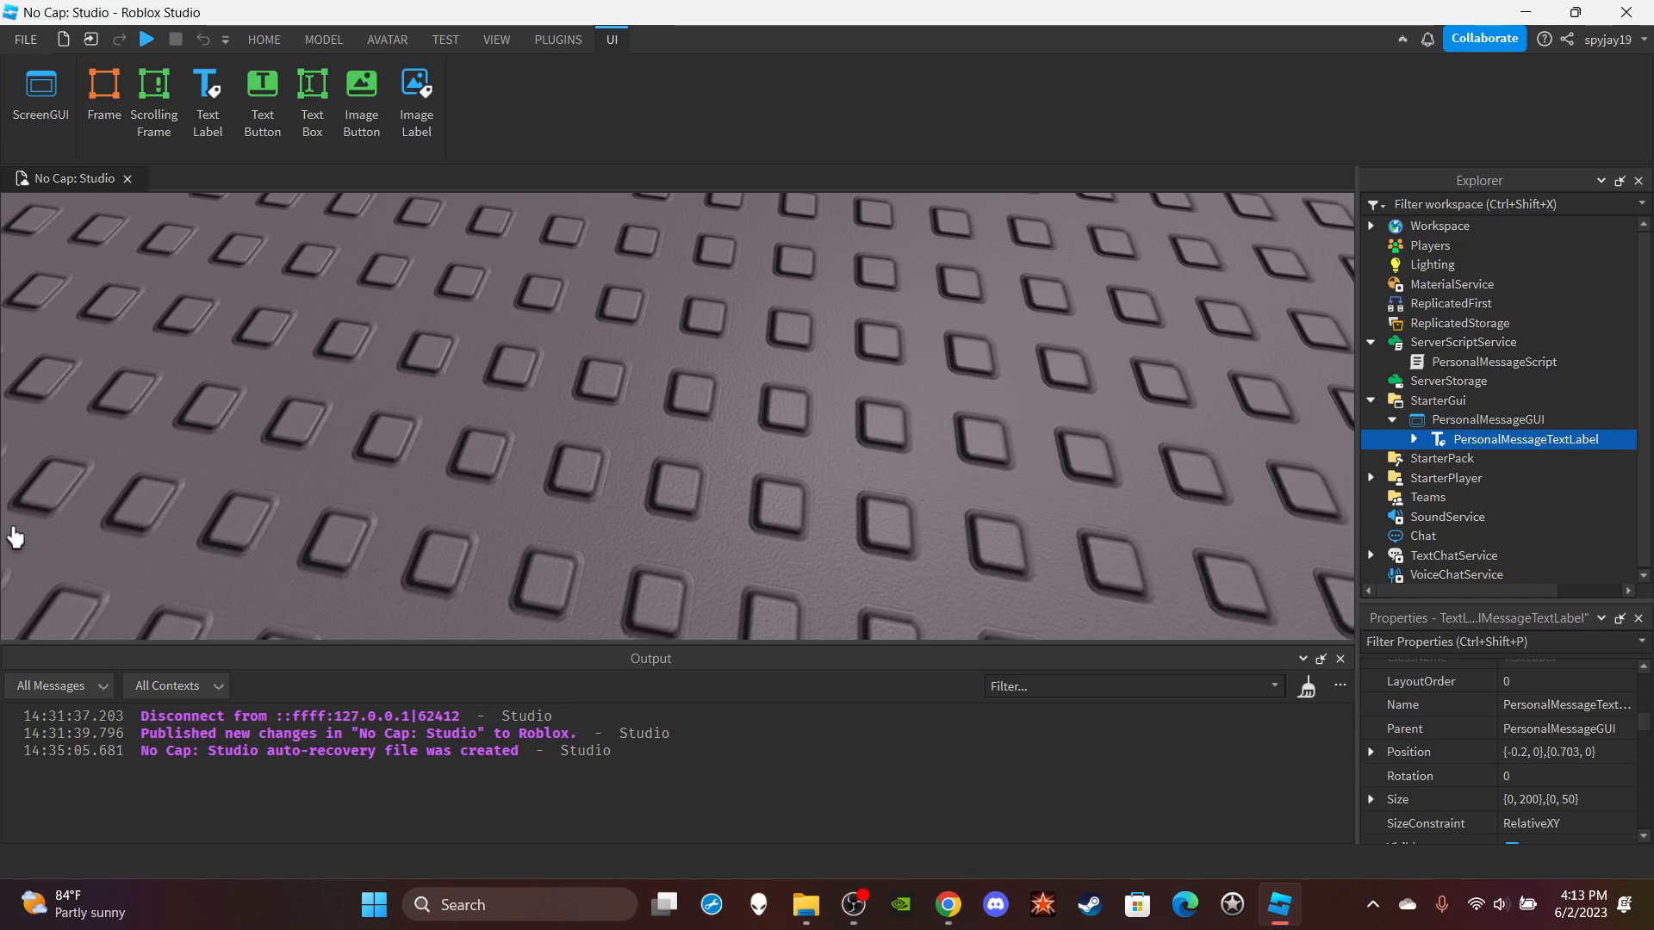
mouse_move(2, 501)
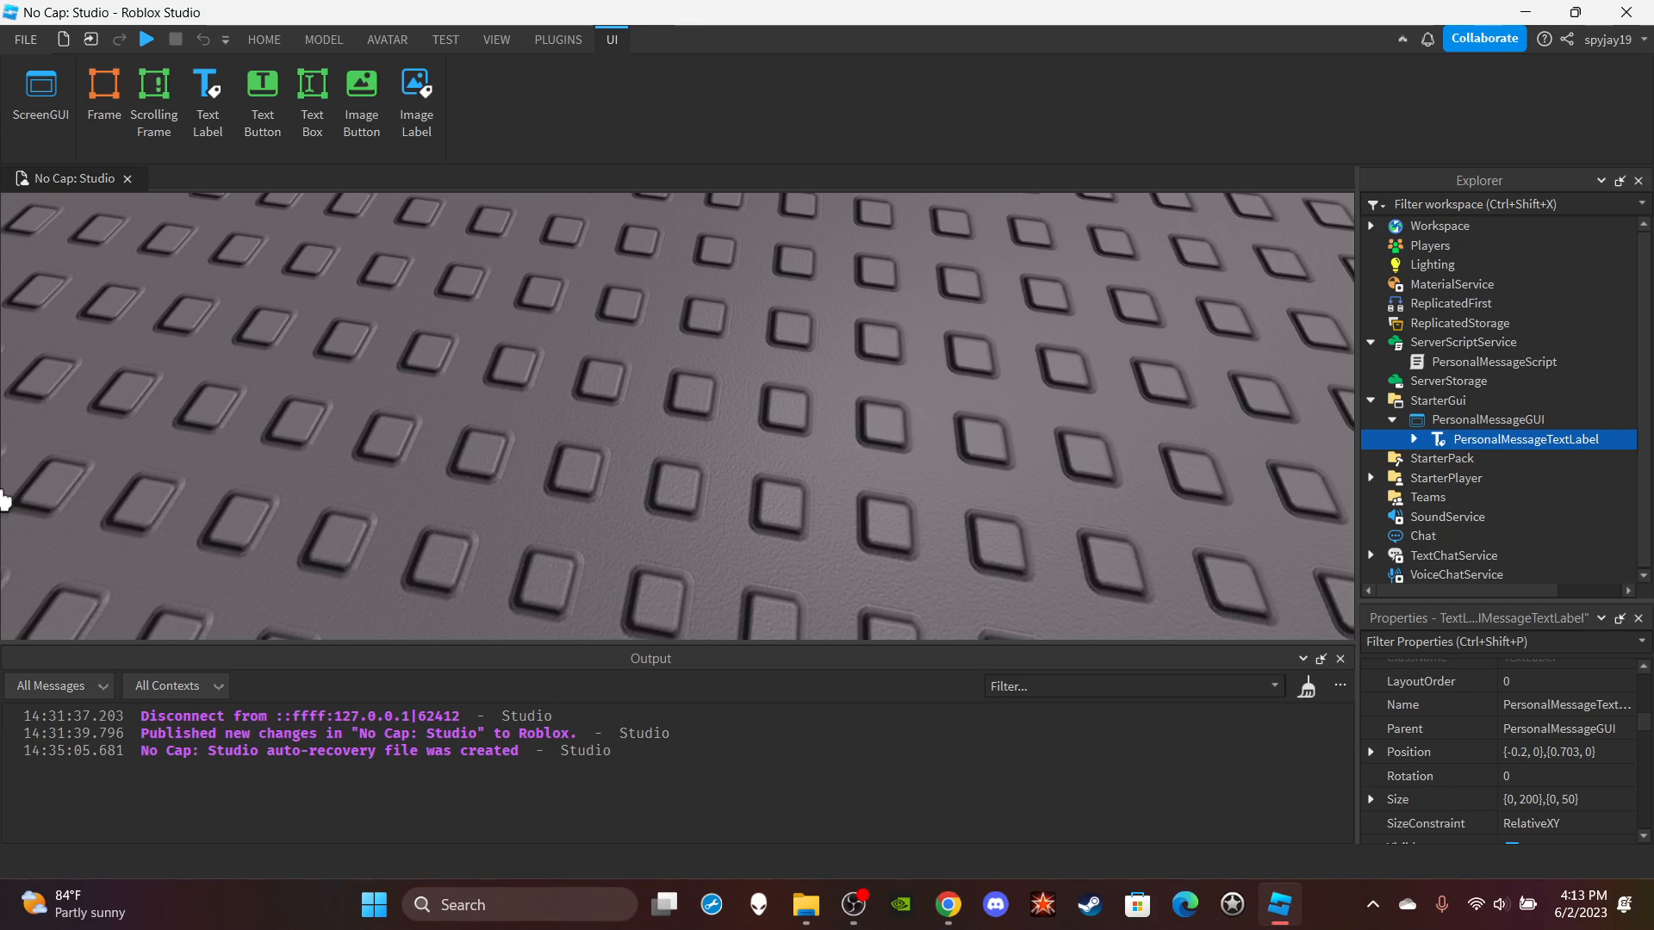
mouse_move(92, 553)
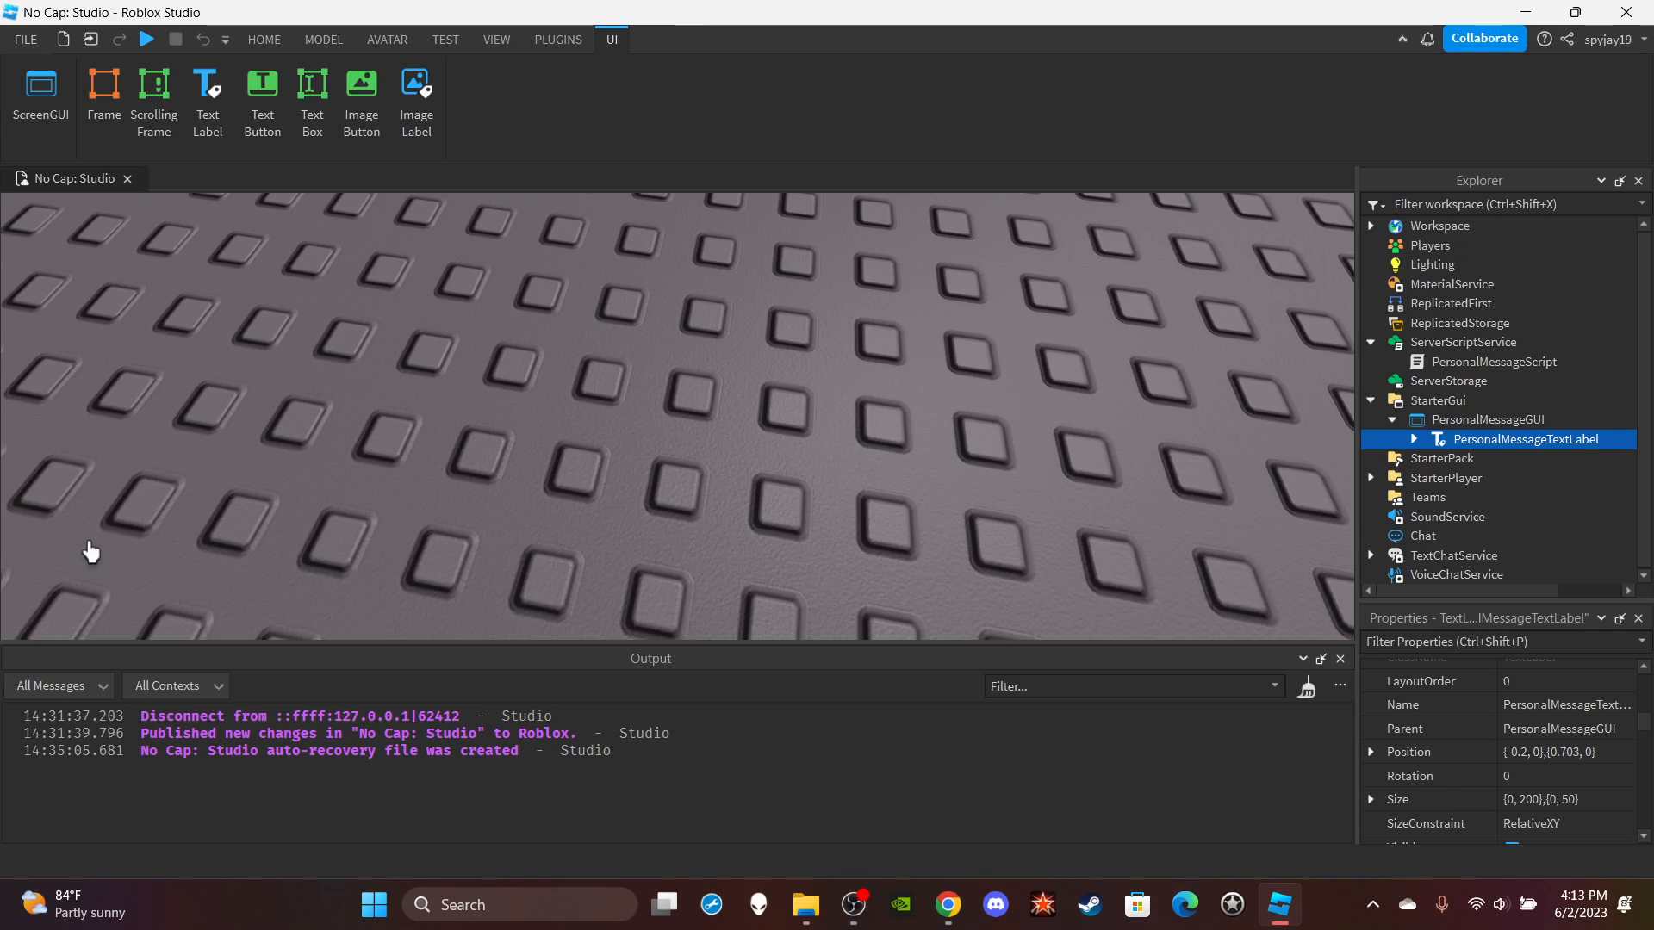
left_click(1394, 420)
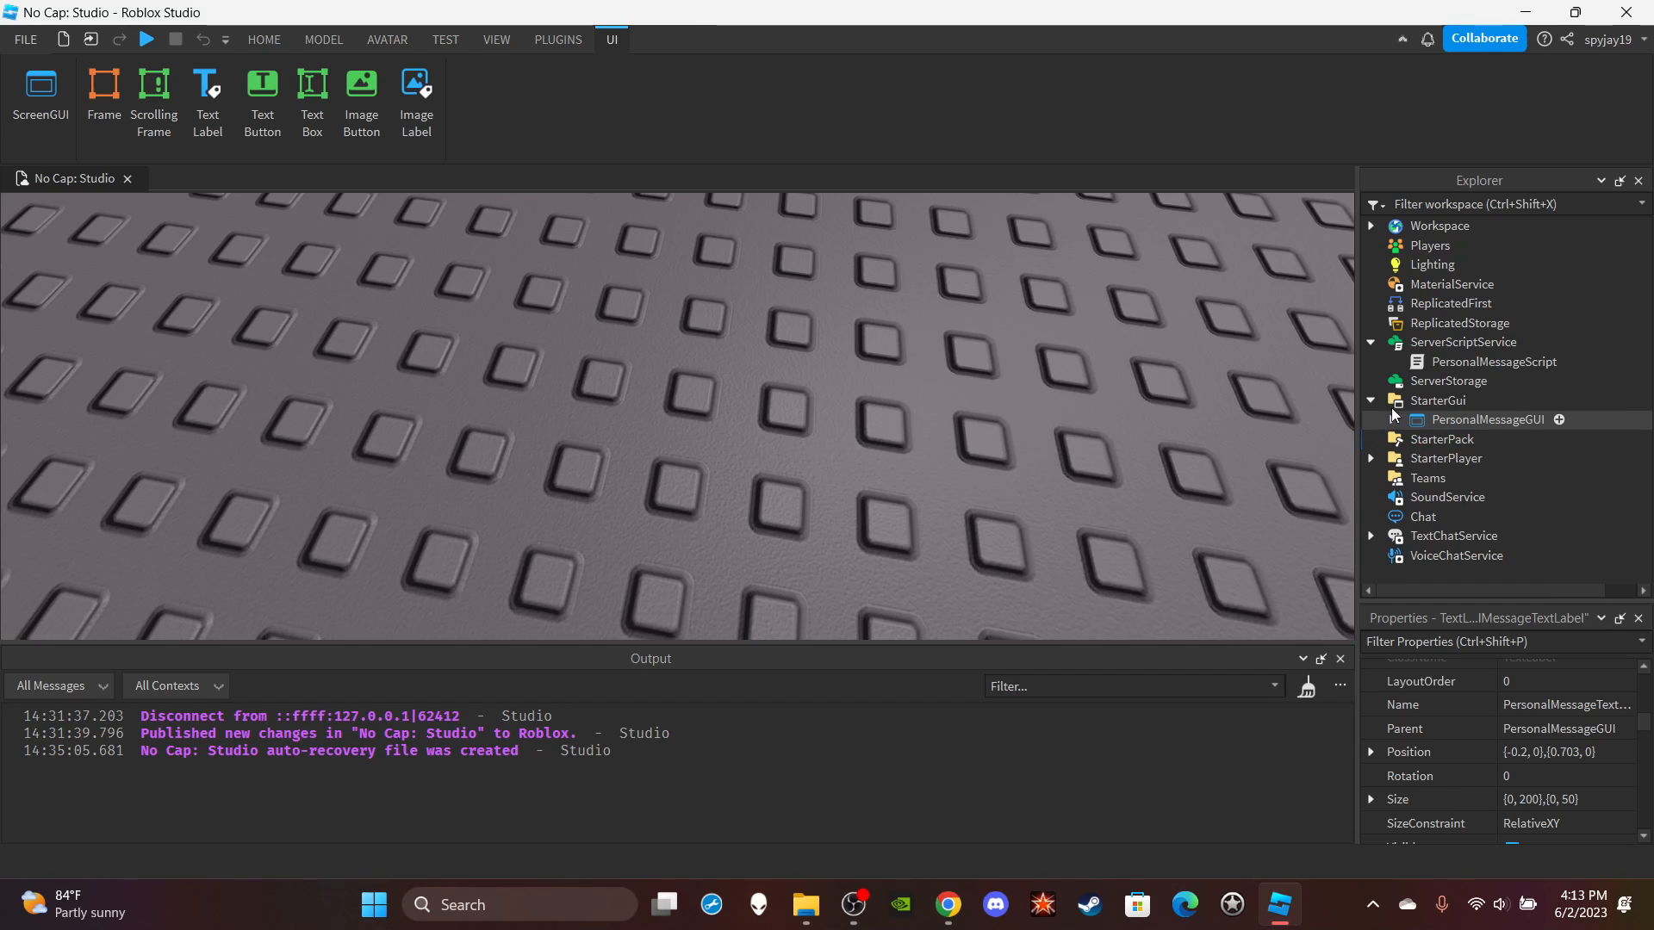
Check PersonalMessageScript's ':Pm' tween-in, wait, tween-out UDim2 positions, then start a play test.
left_click(1495, 362)
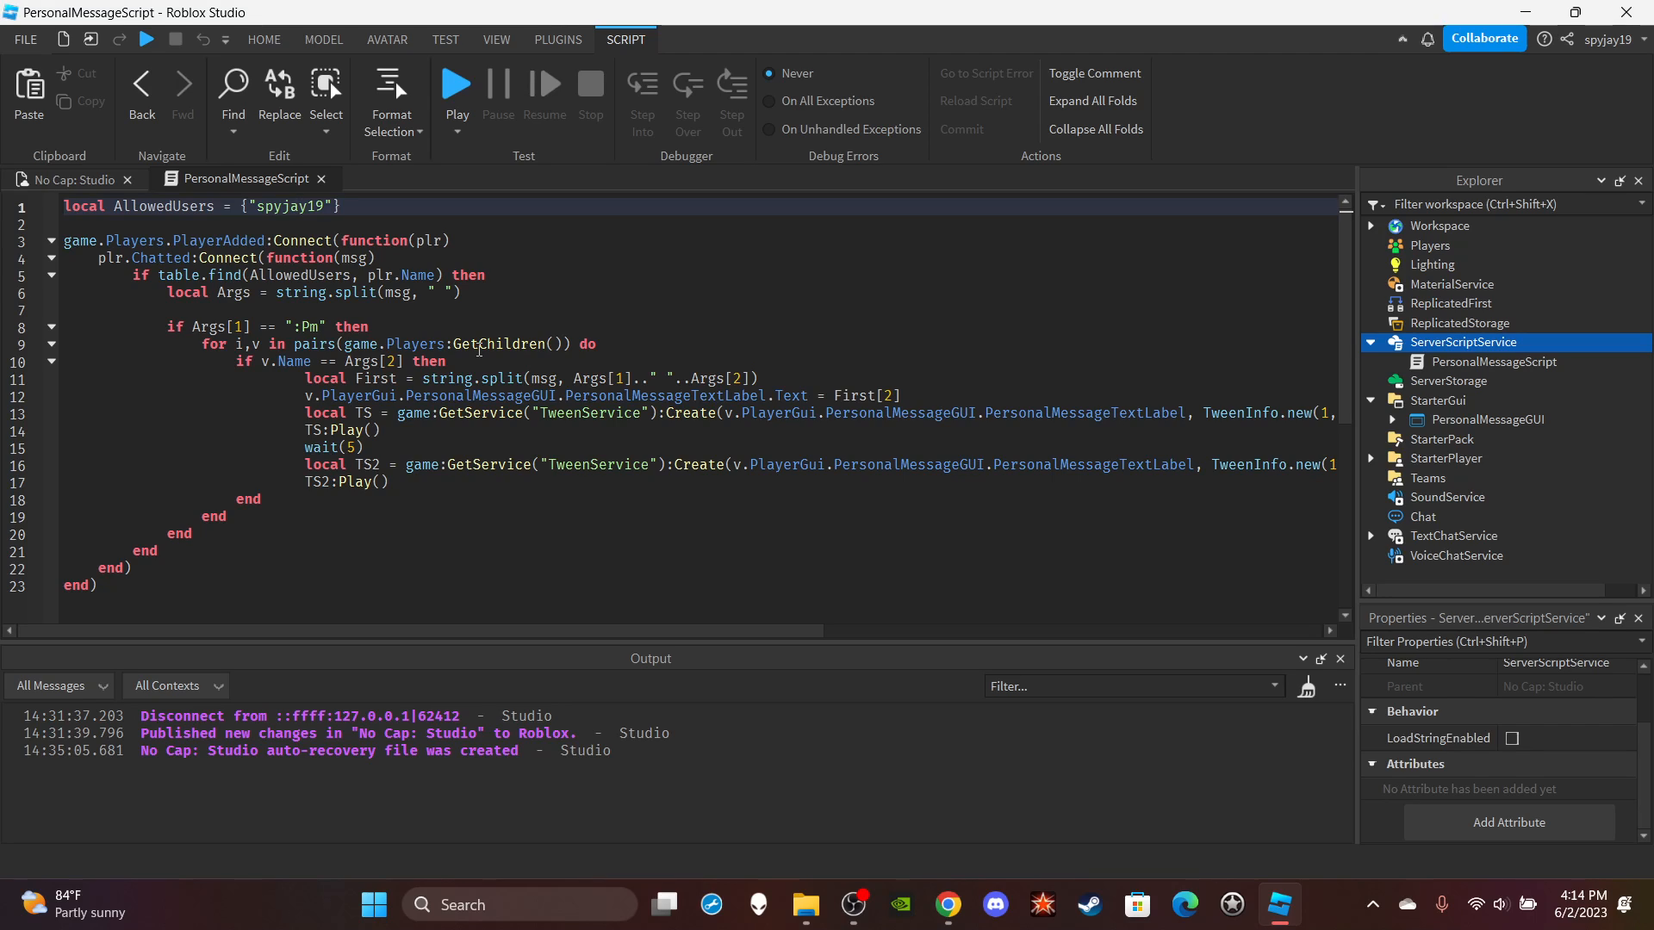
mouse_move(557, 379)
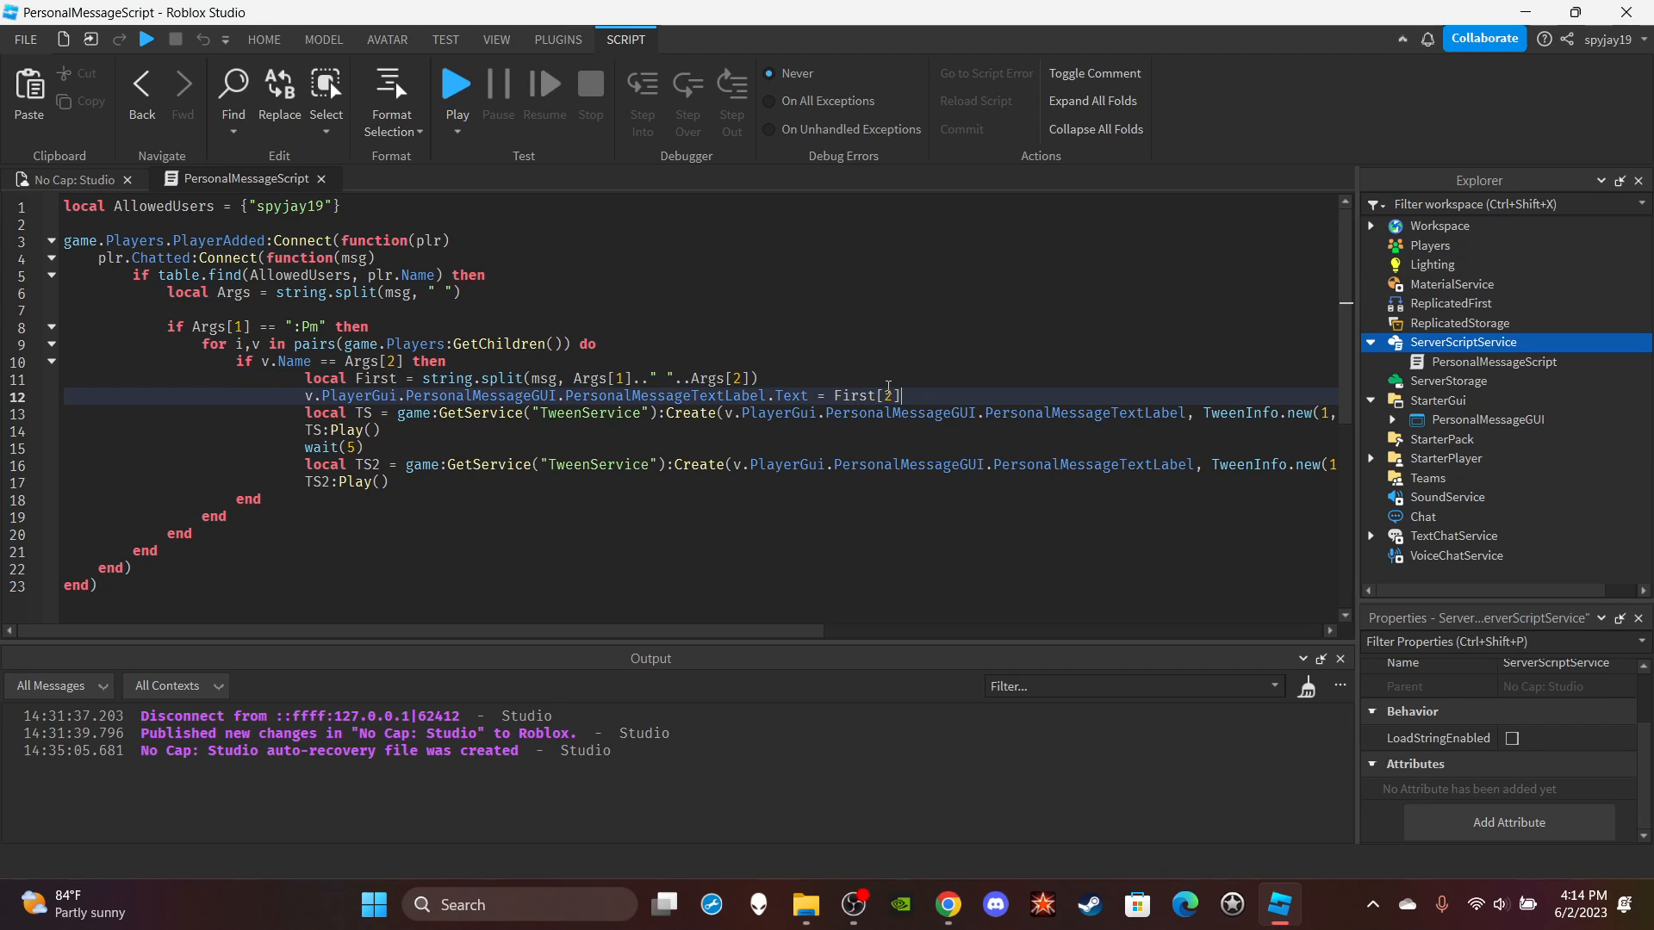
mouse_move(933, 342)
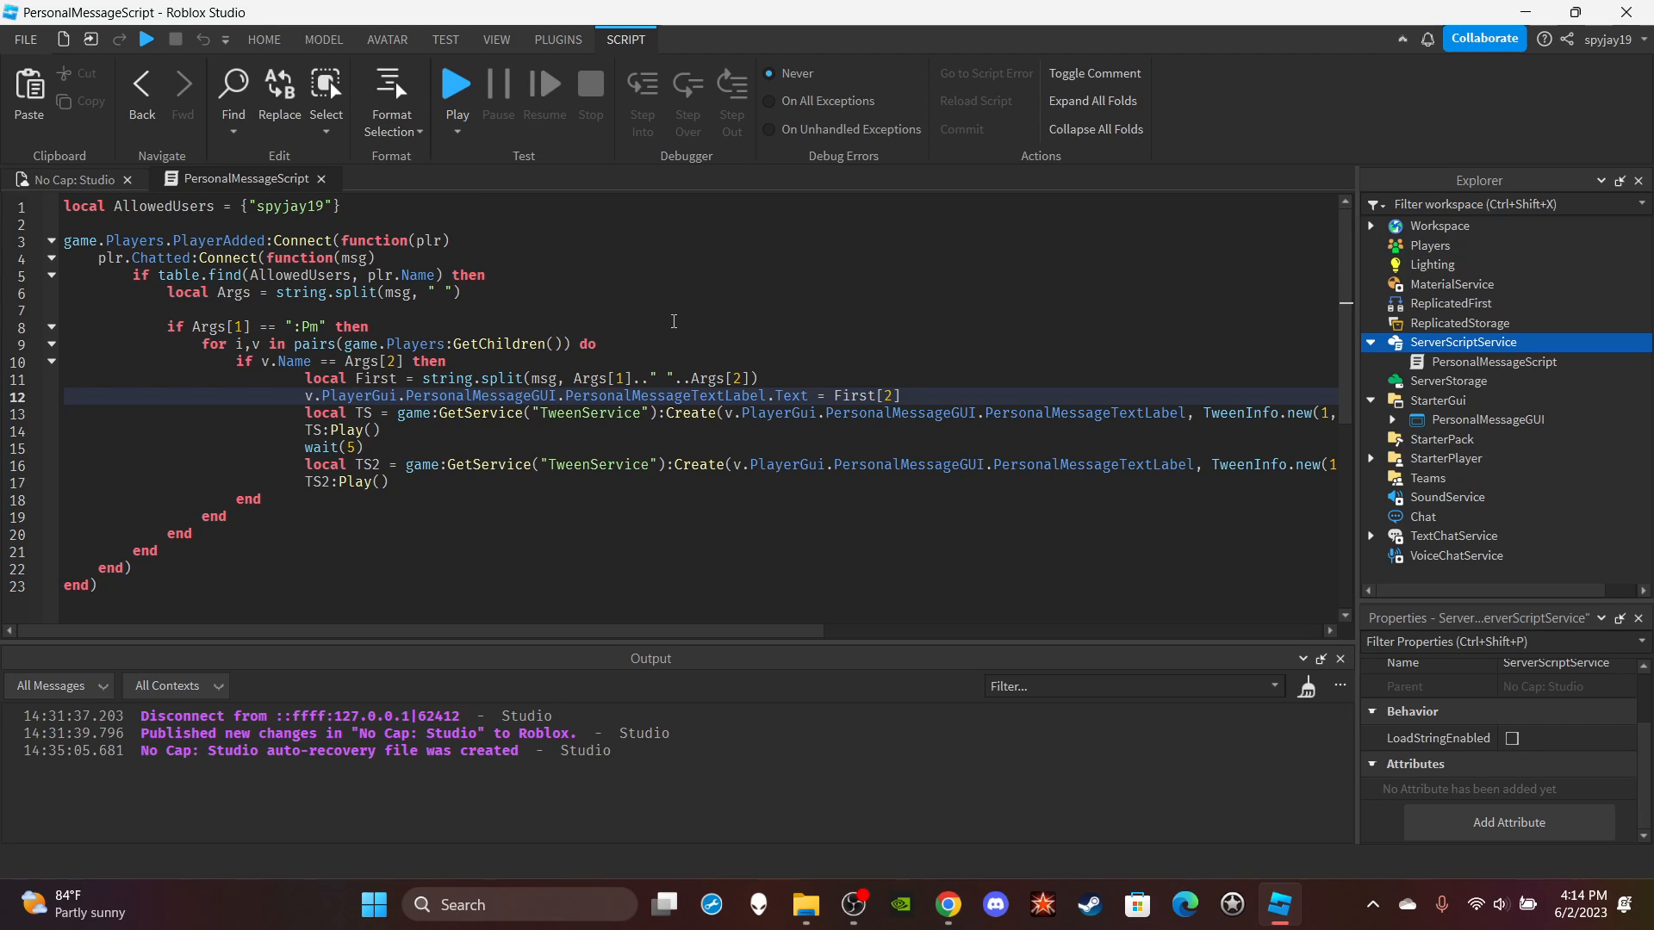
mouse_move(713, 344)
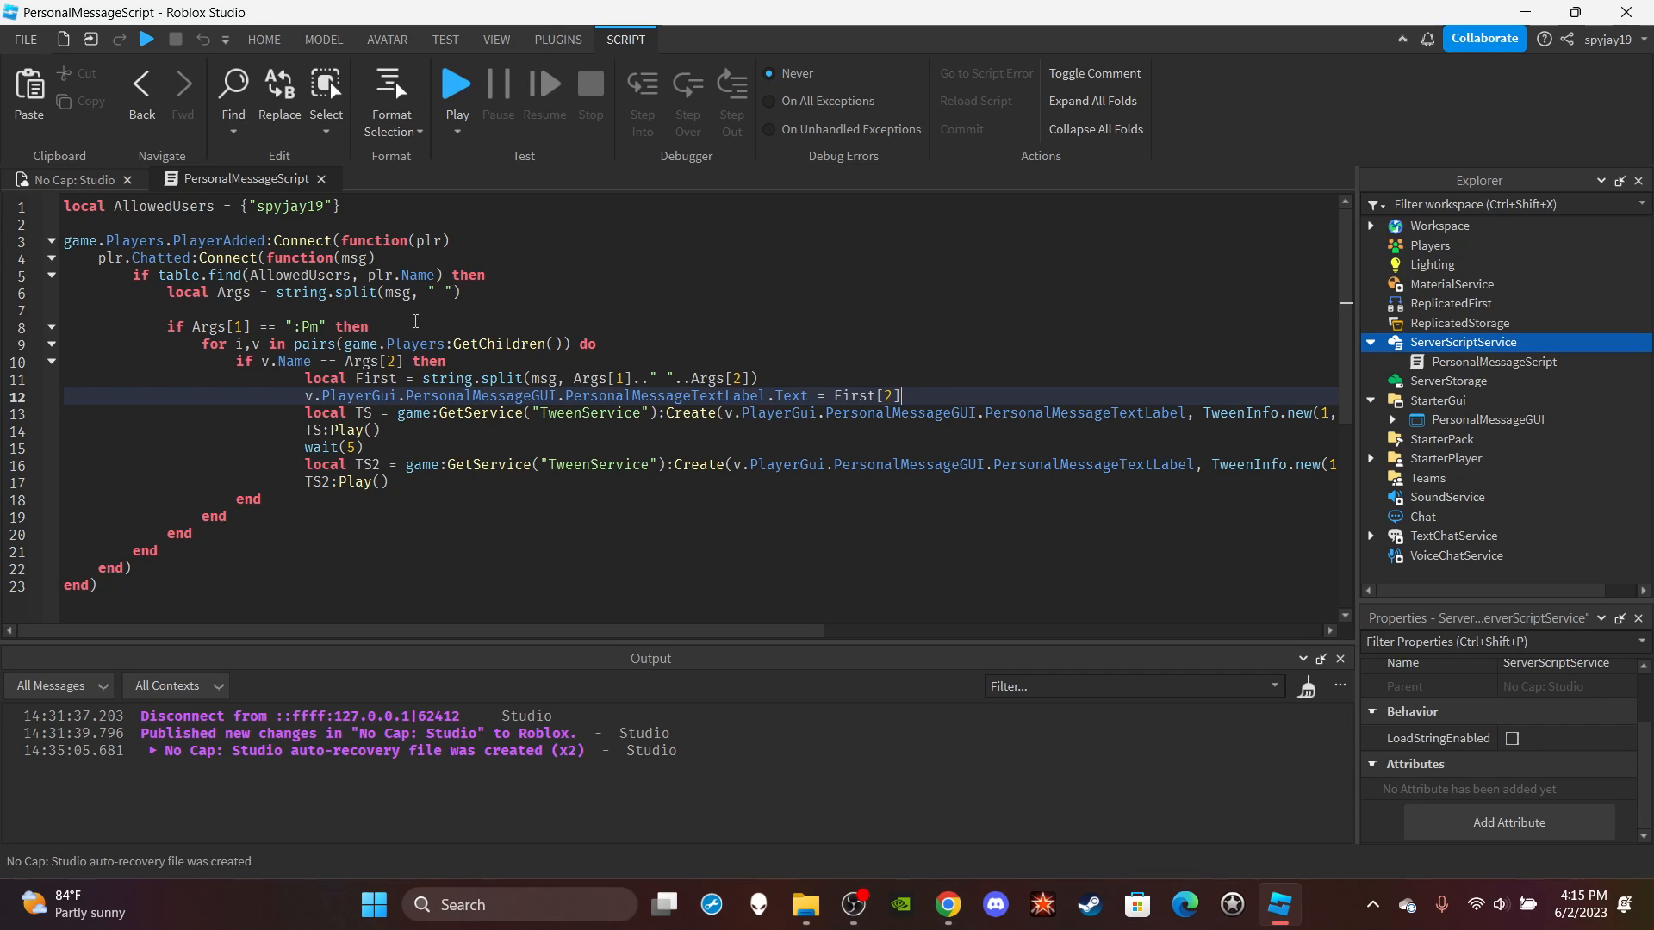
mouse_move(705, 598)
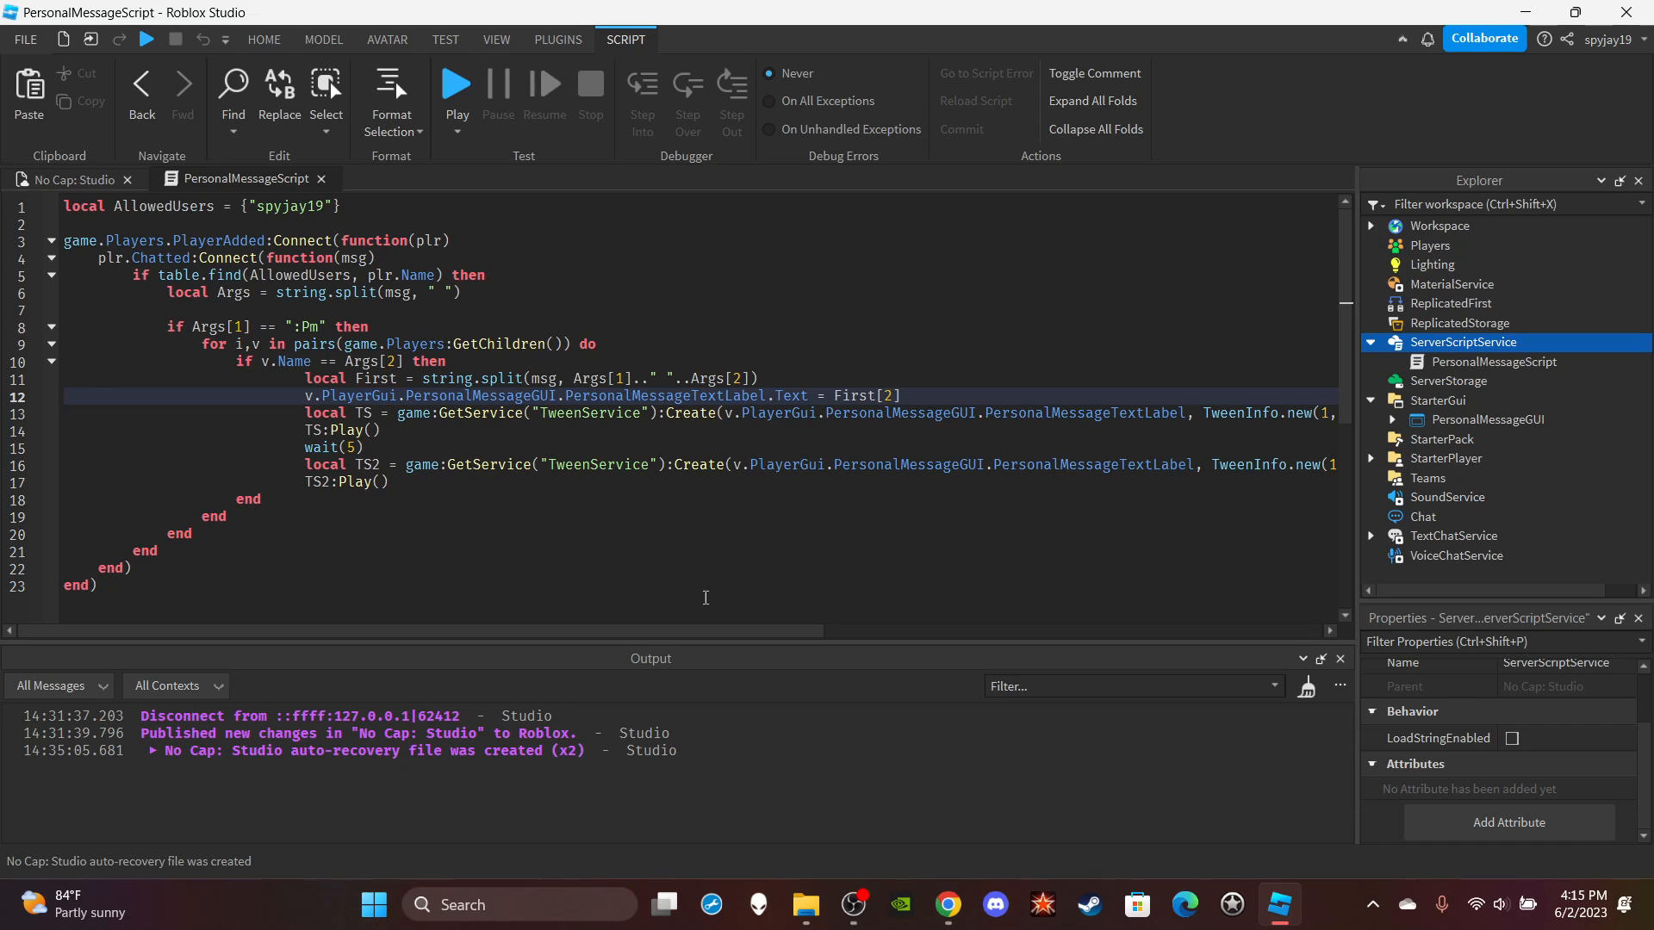
mouse_move(225, 479)
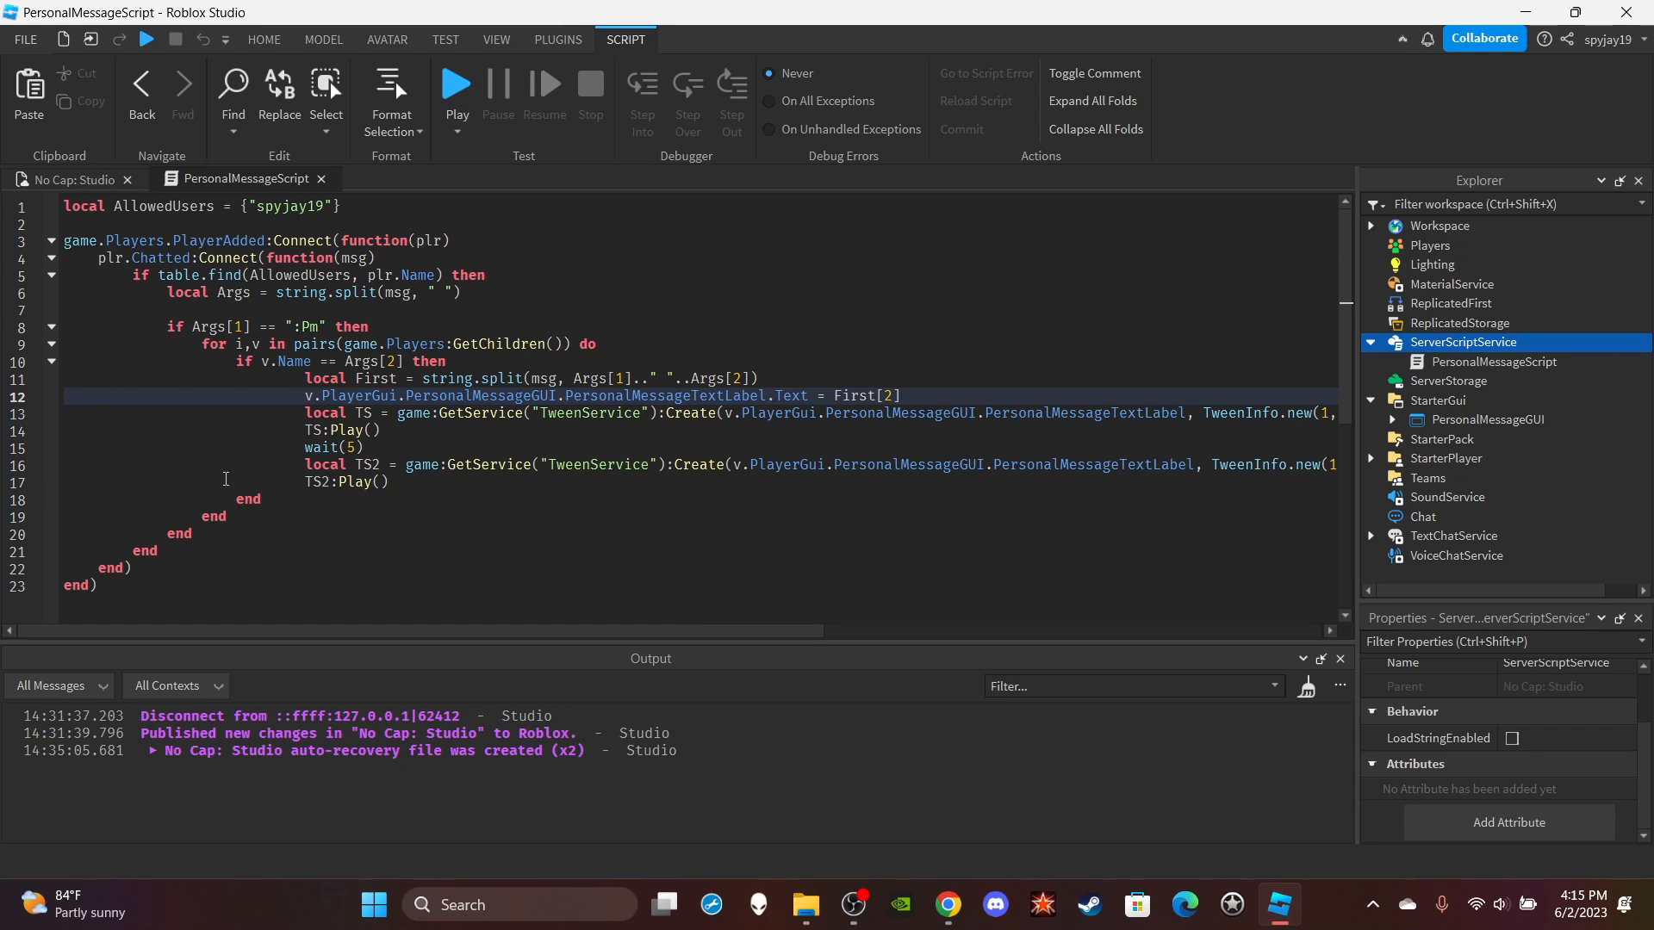
scroll("right", 3)
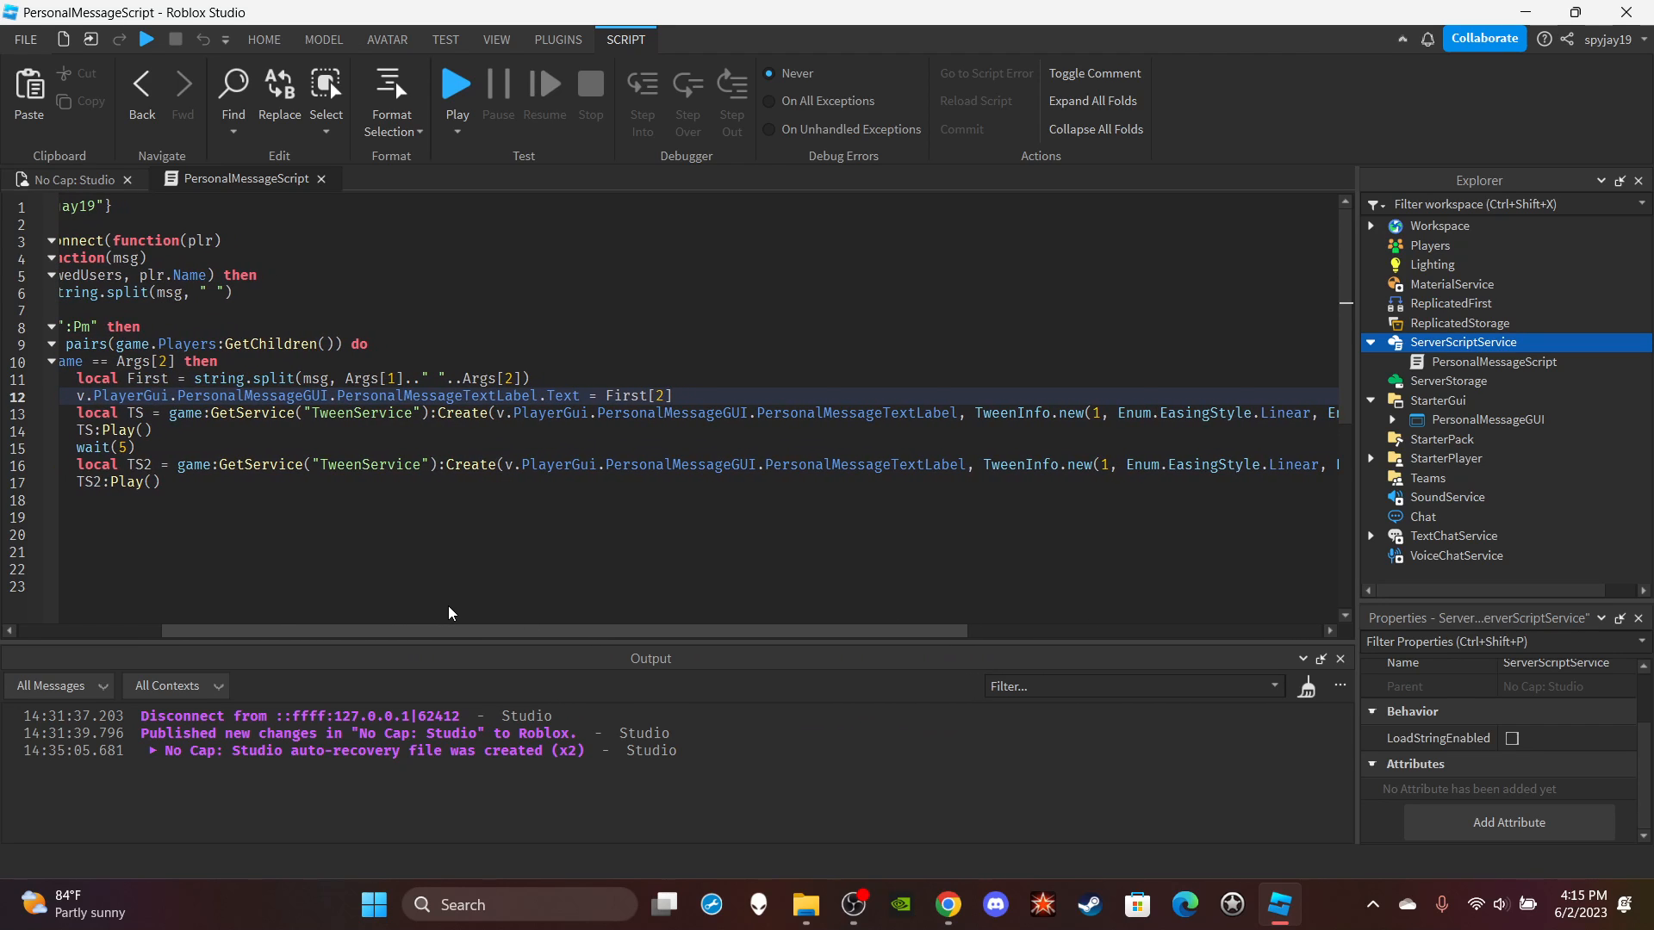
mouse_move(647, 438)
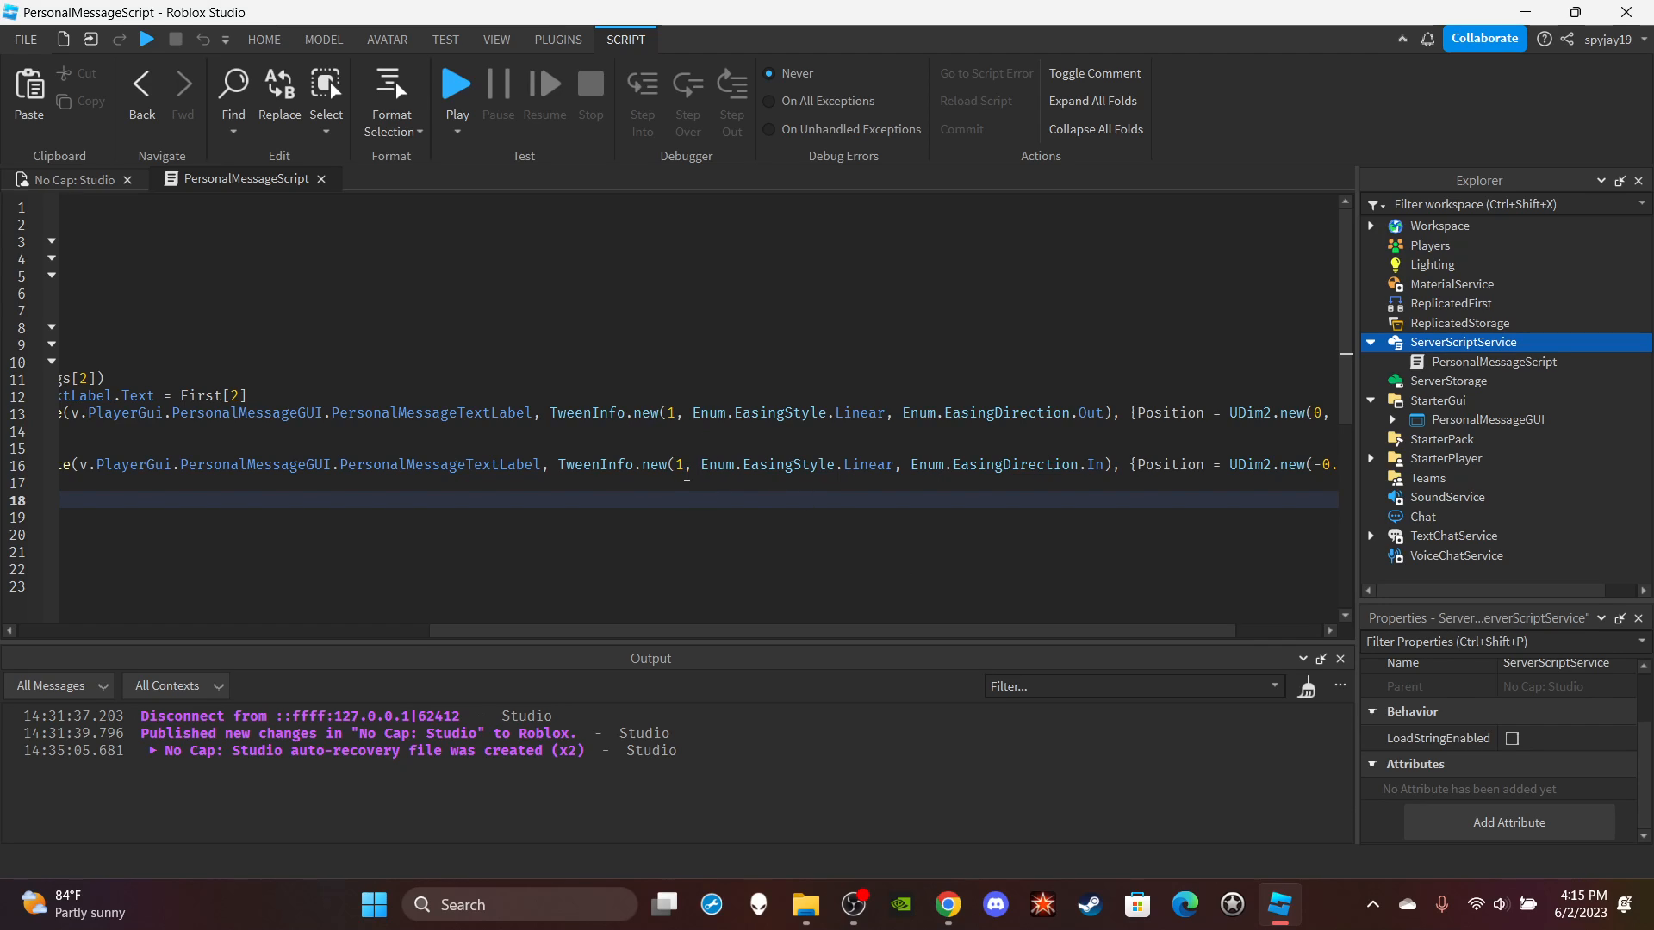
scroll("right", 3)
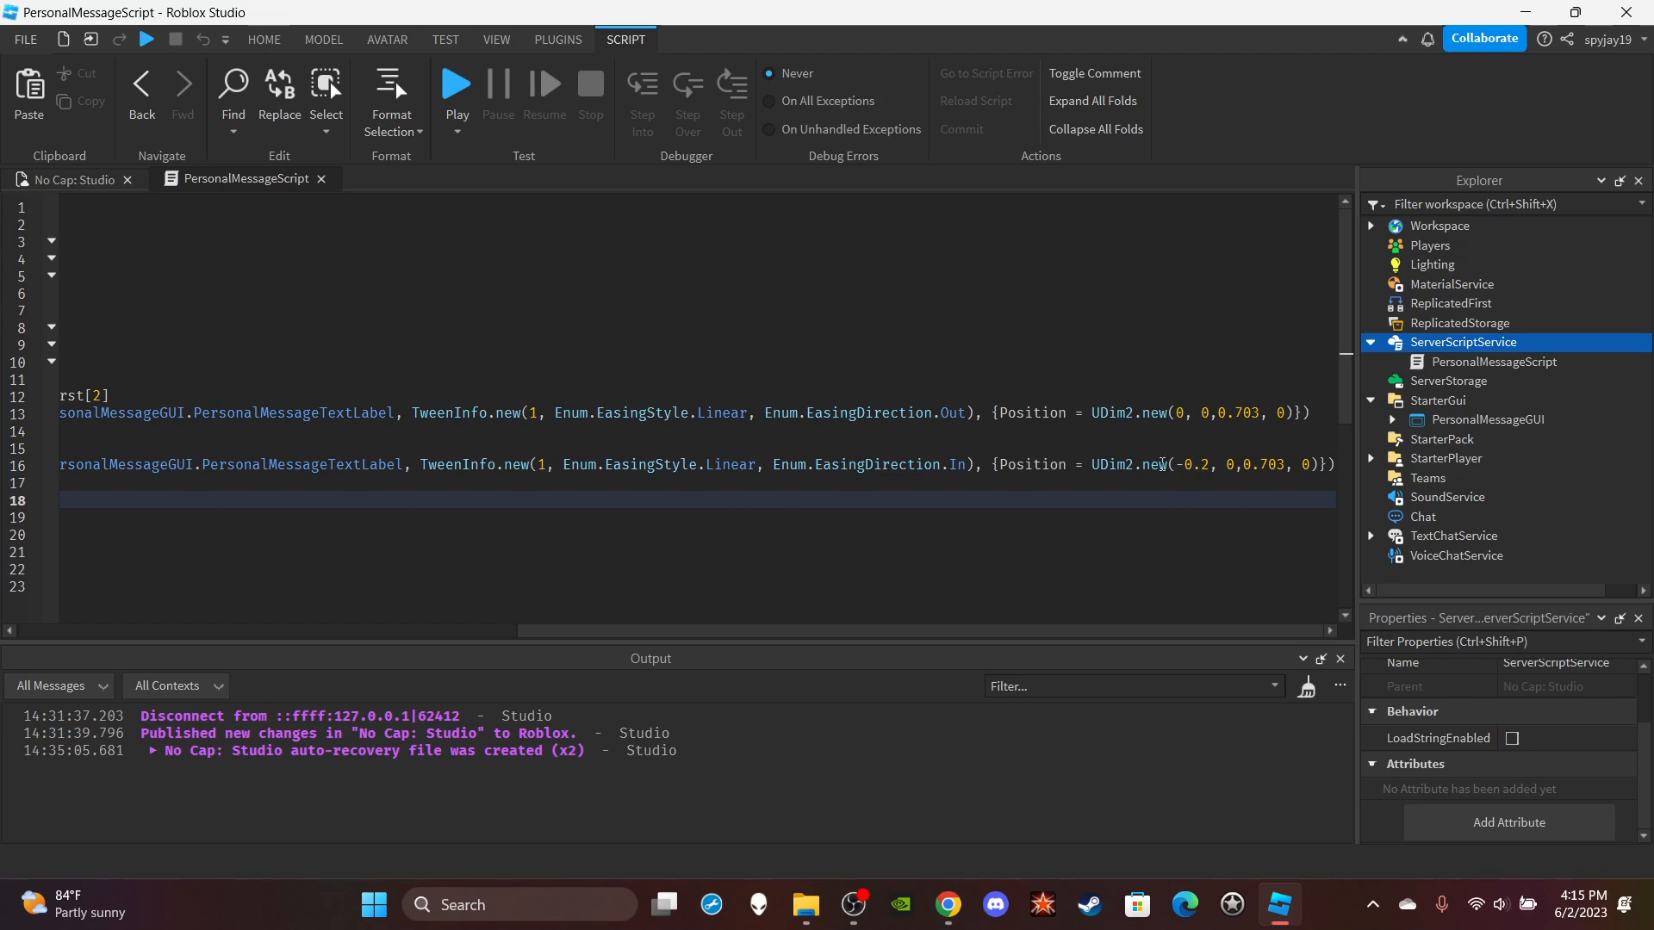
mouse_move(570, 459)
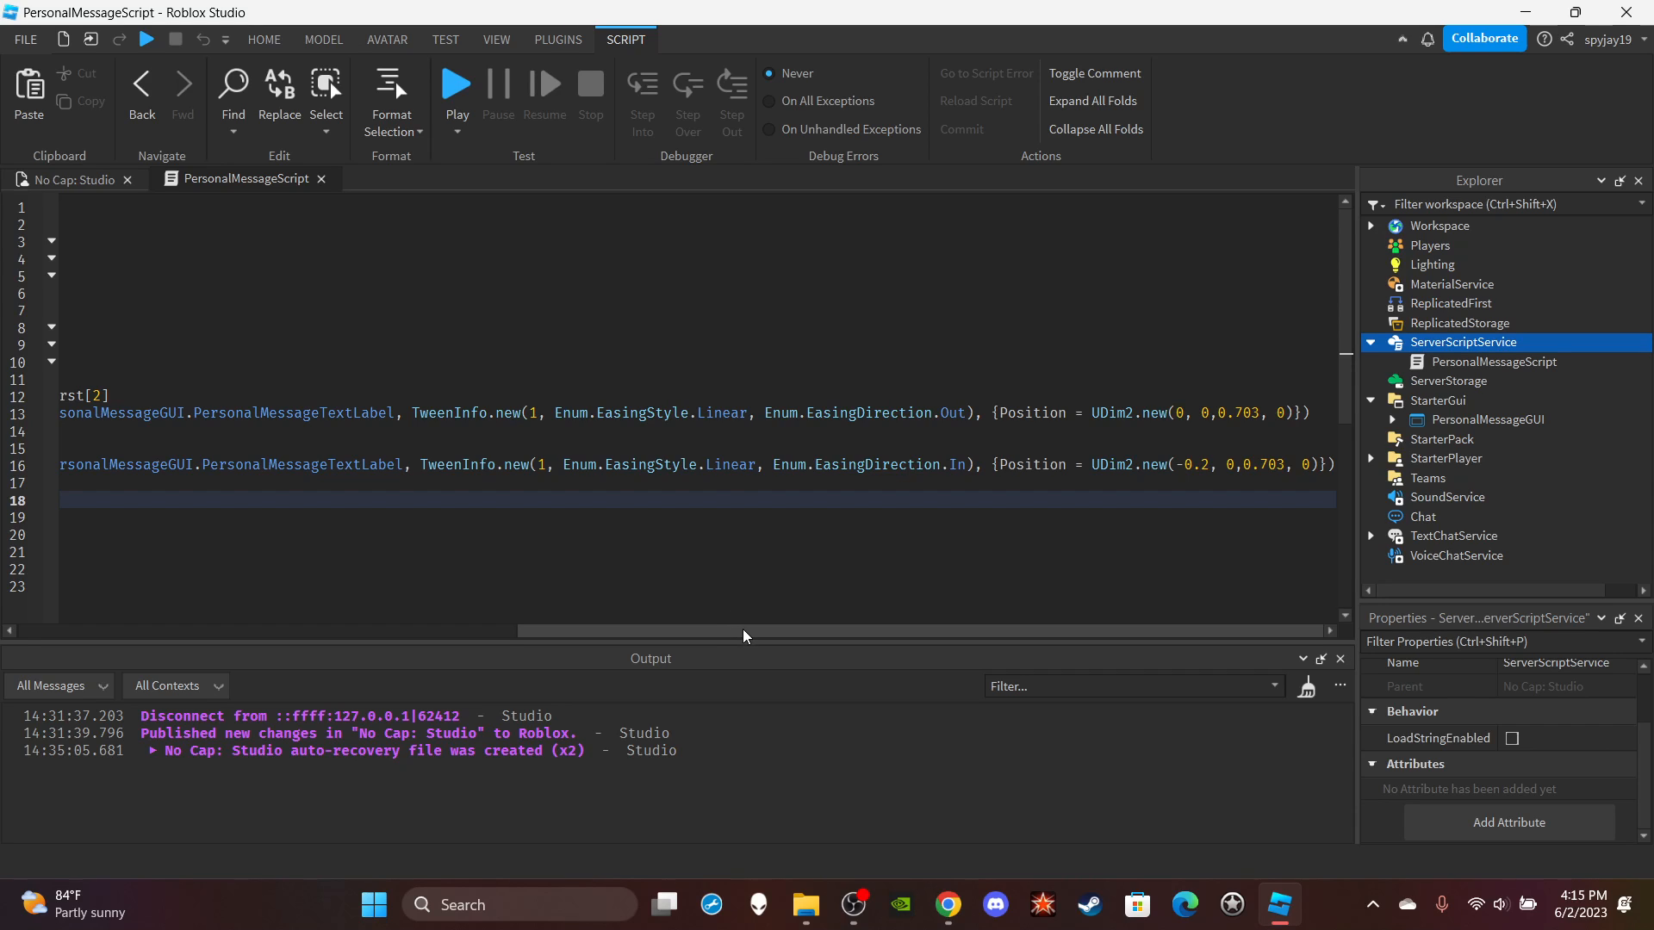
scroll("left", 3)
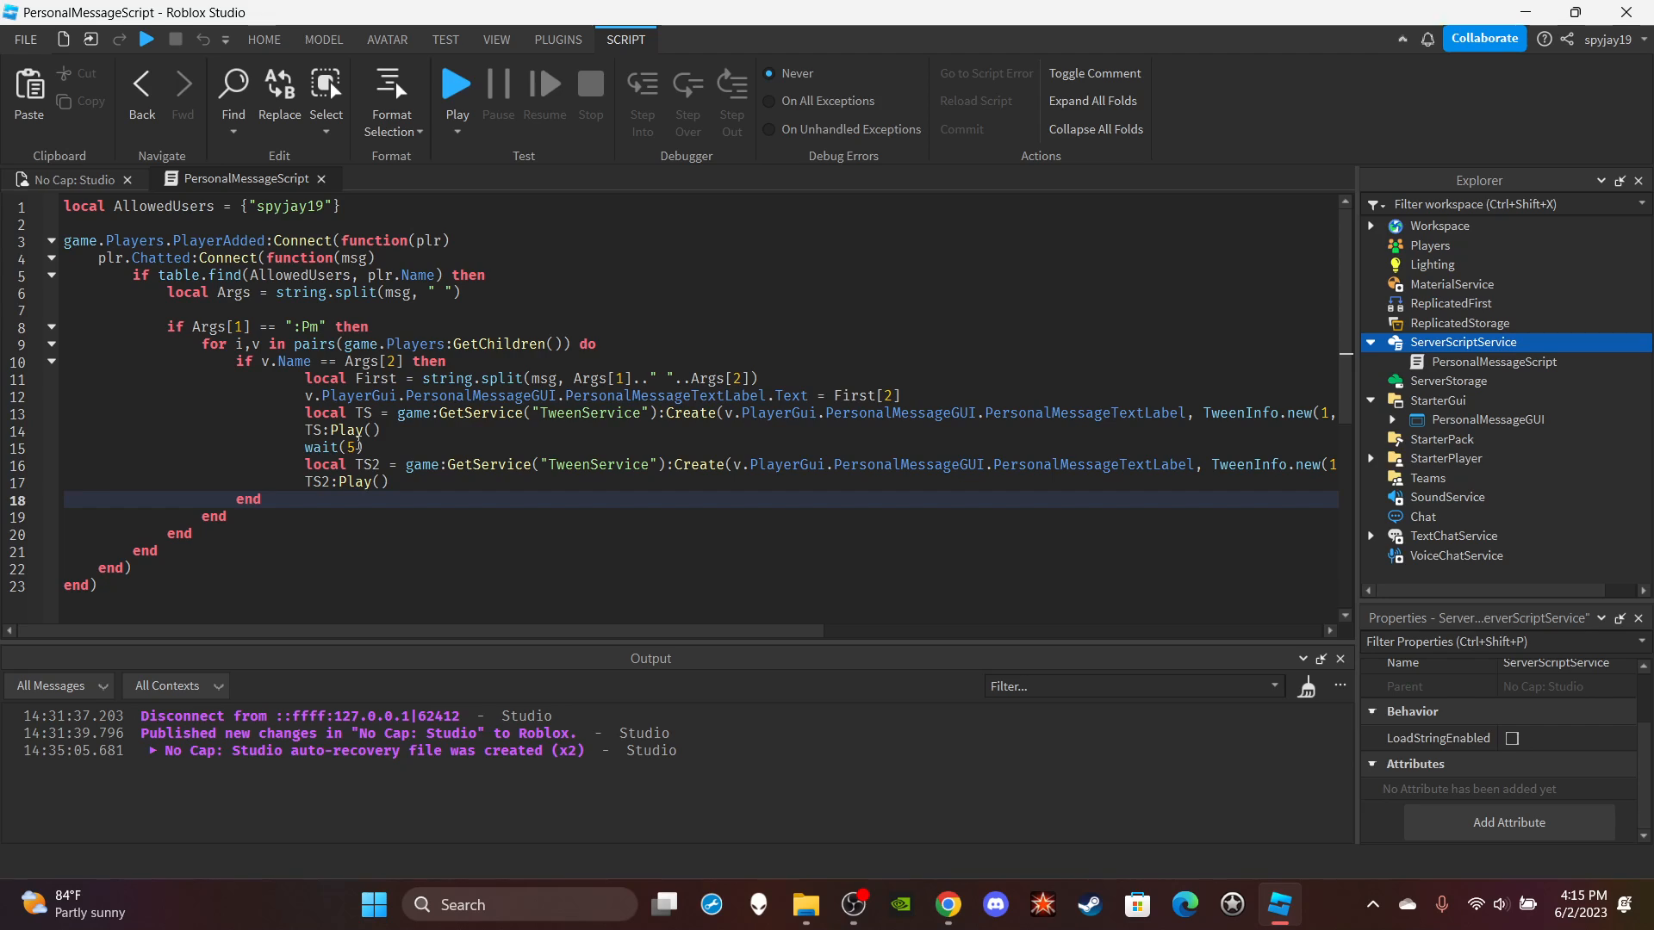
left_click(371, 447)
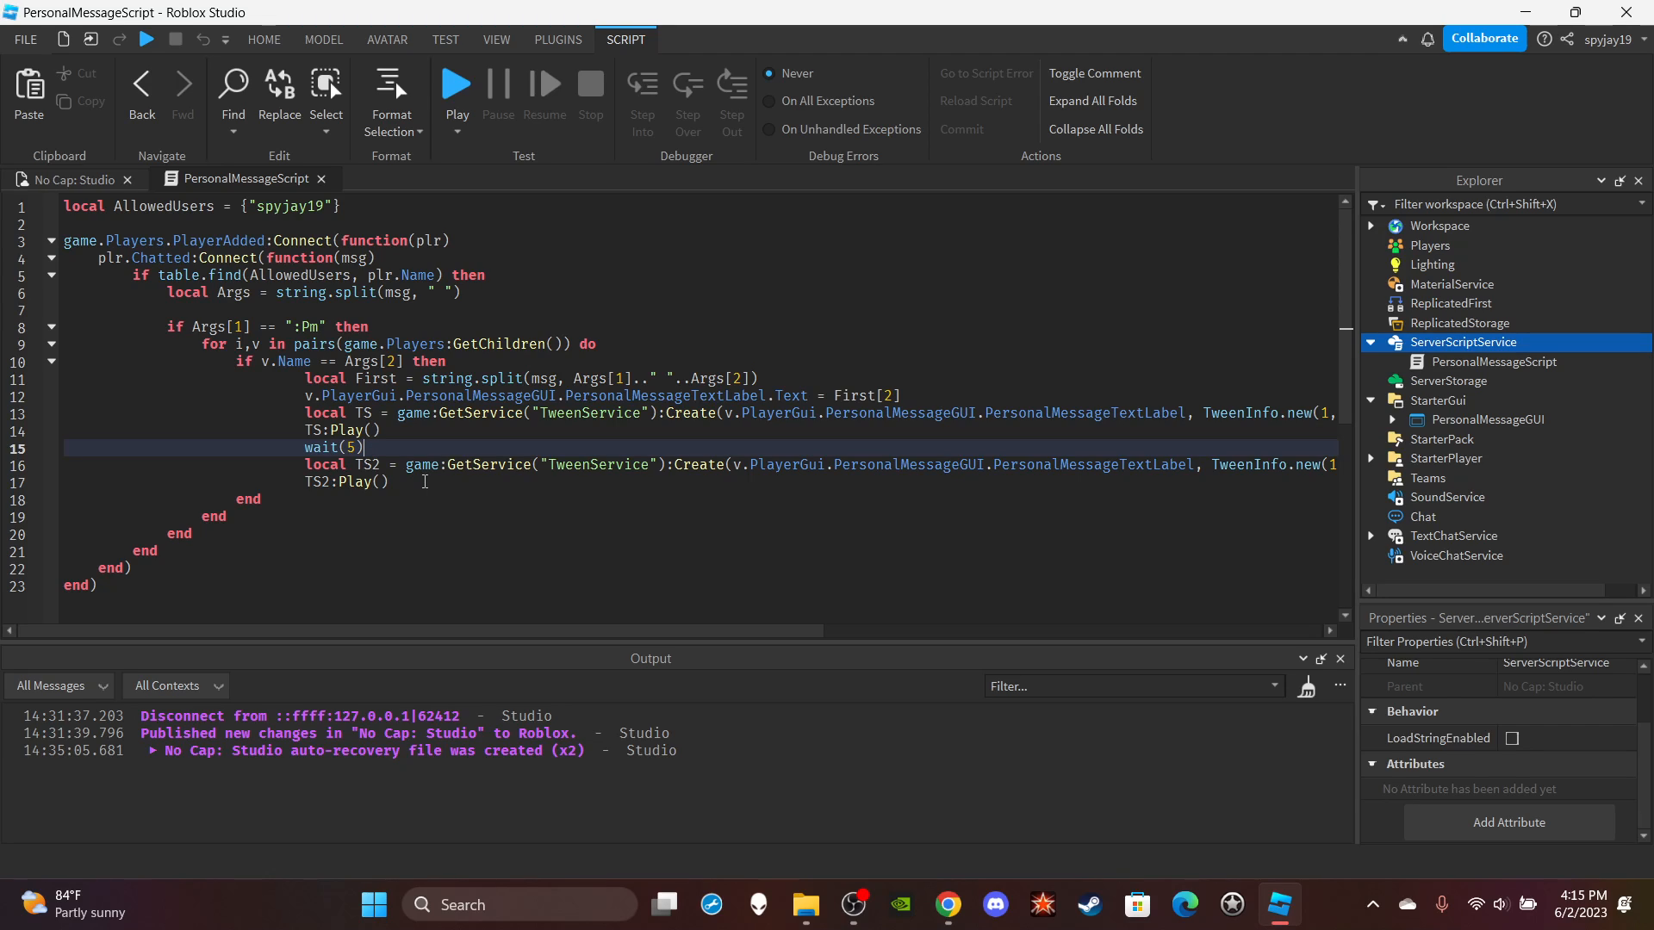
left_click(264, 38)
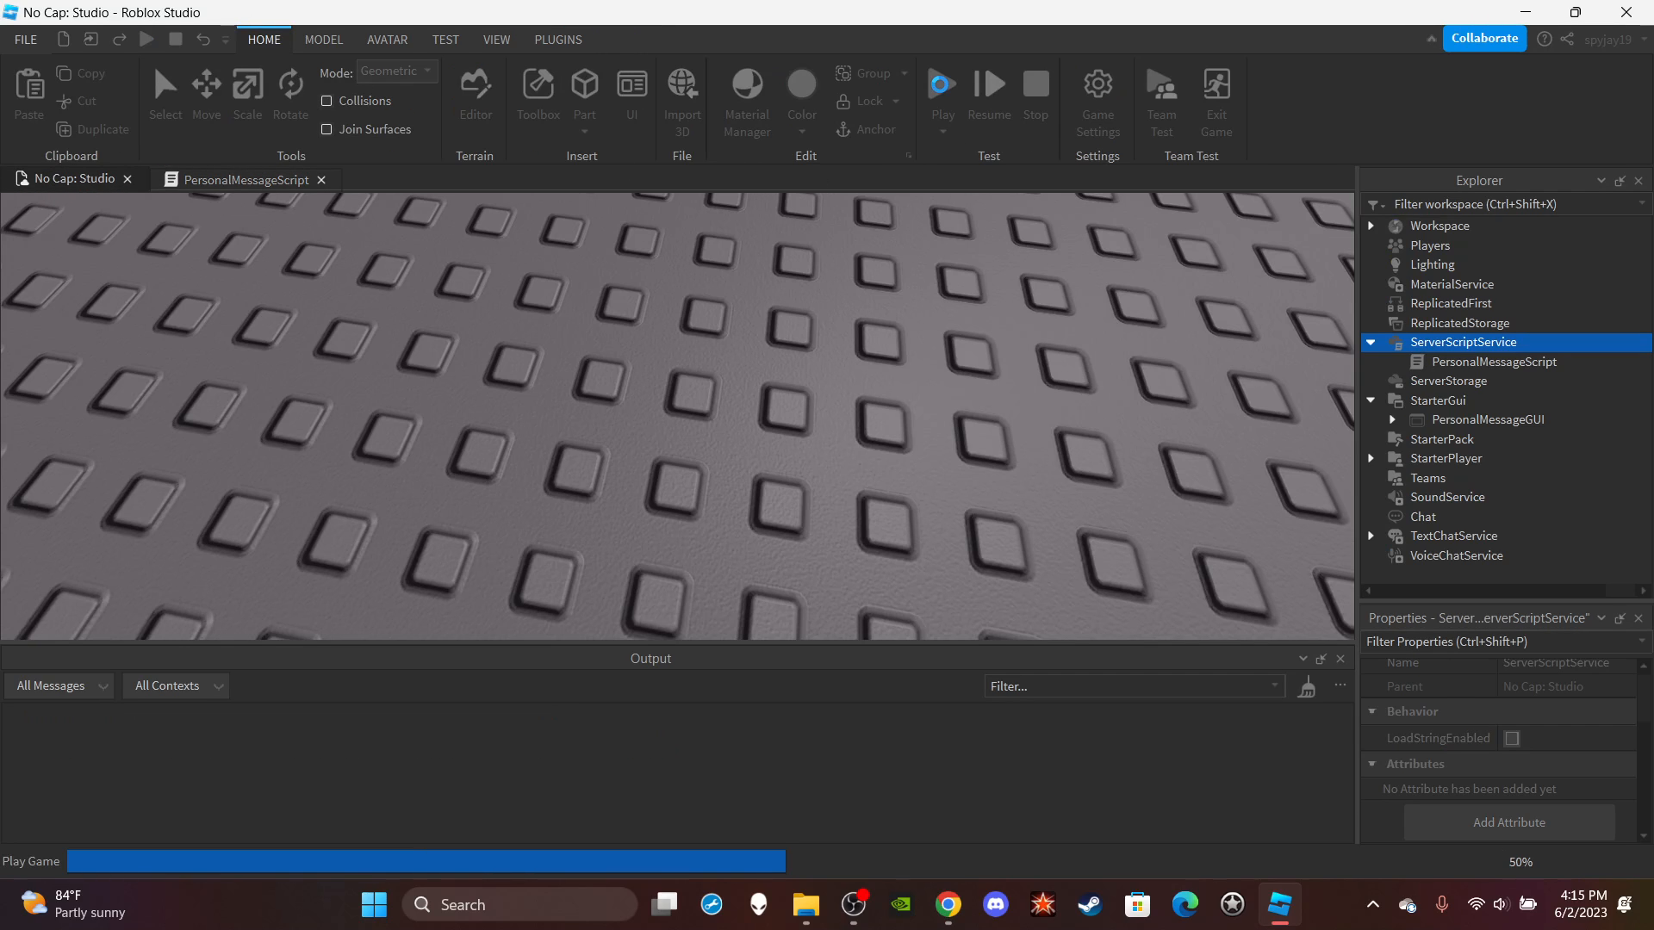
left_click(943, 84)
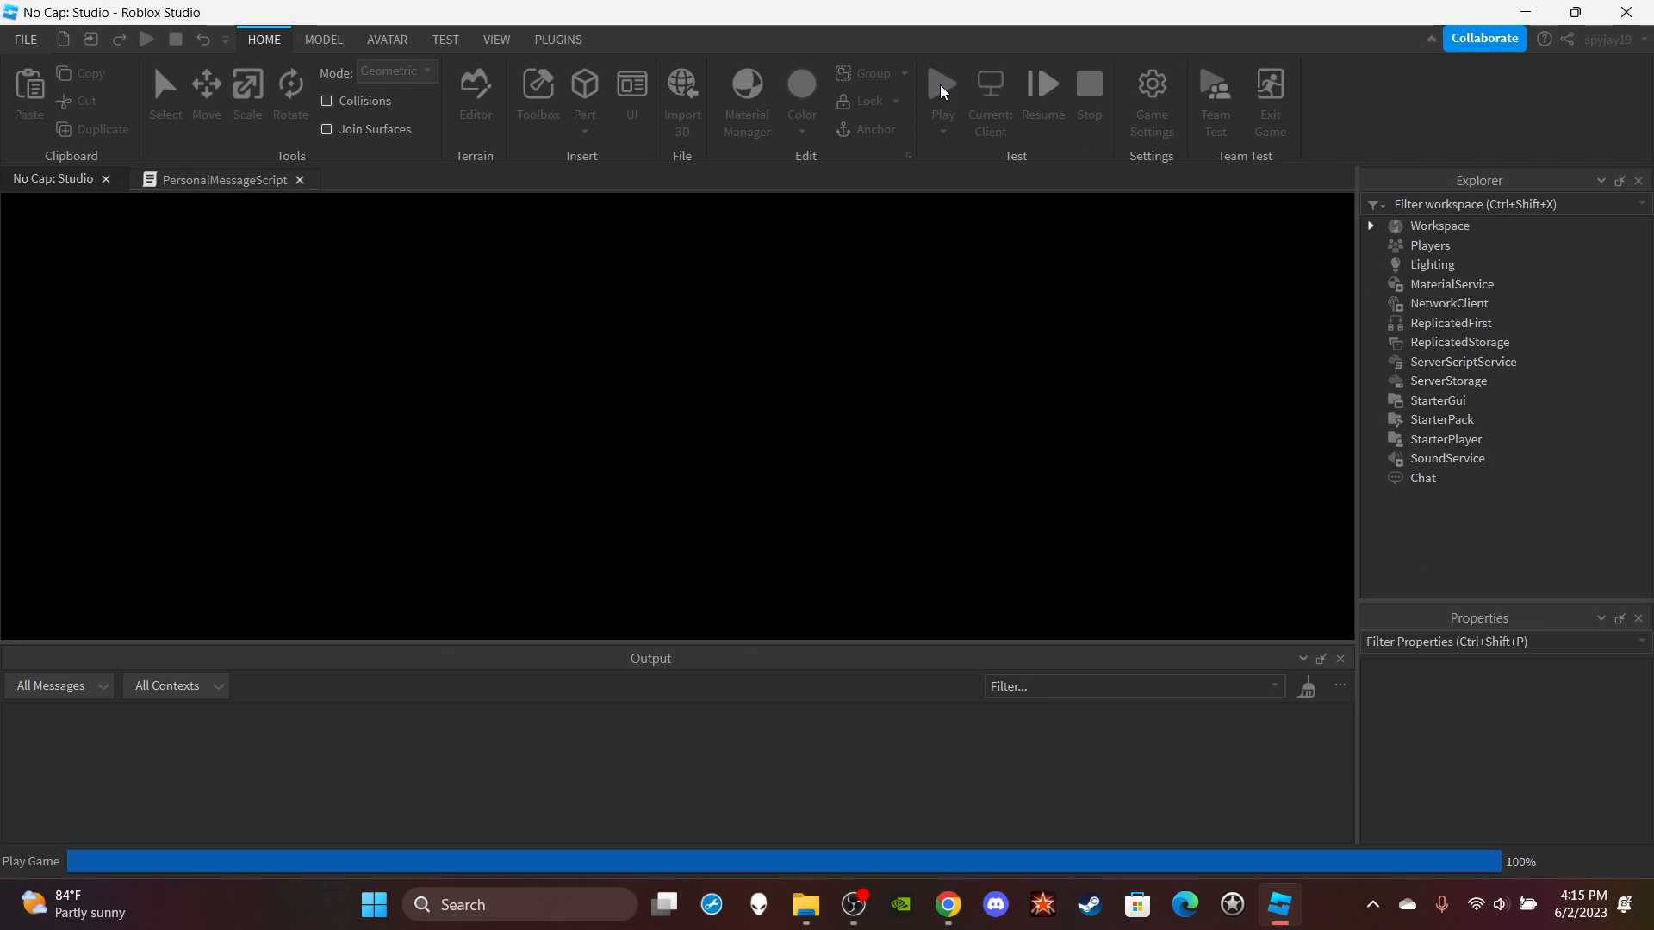
left_click(943, 83)
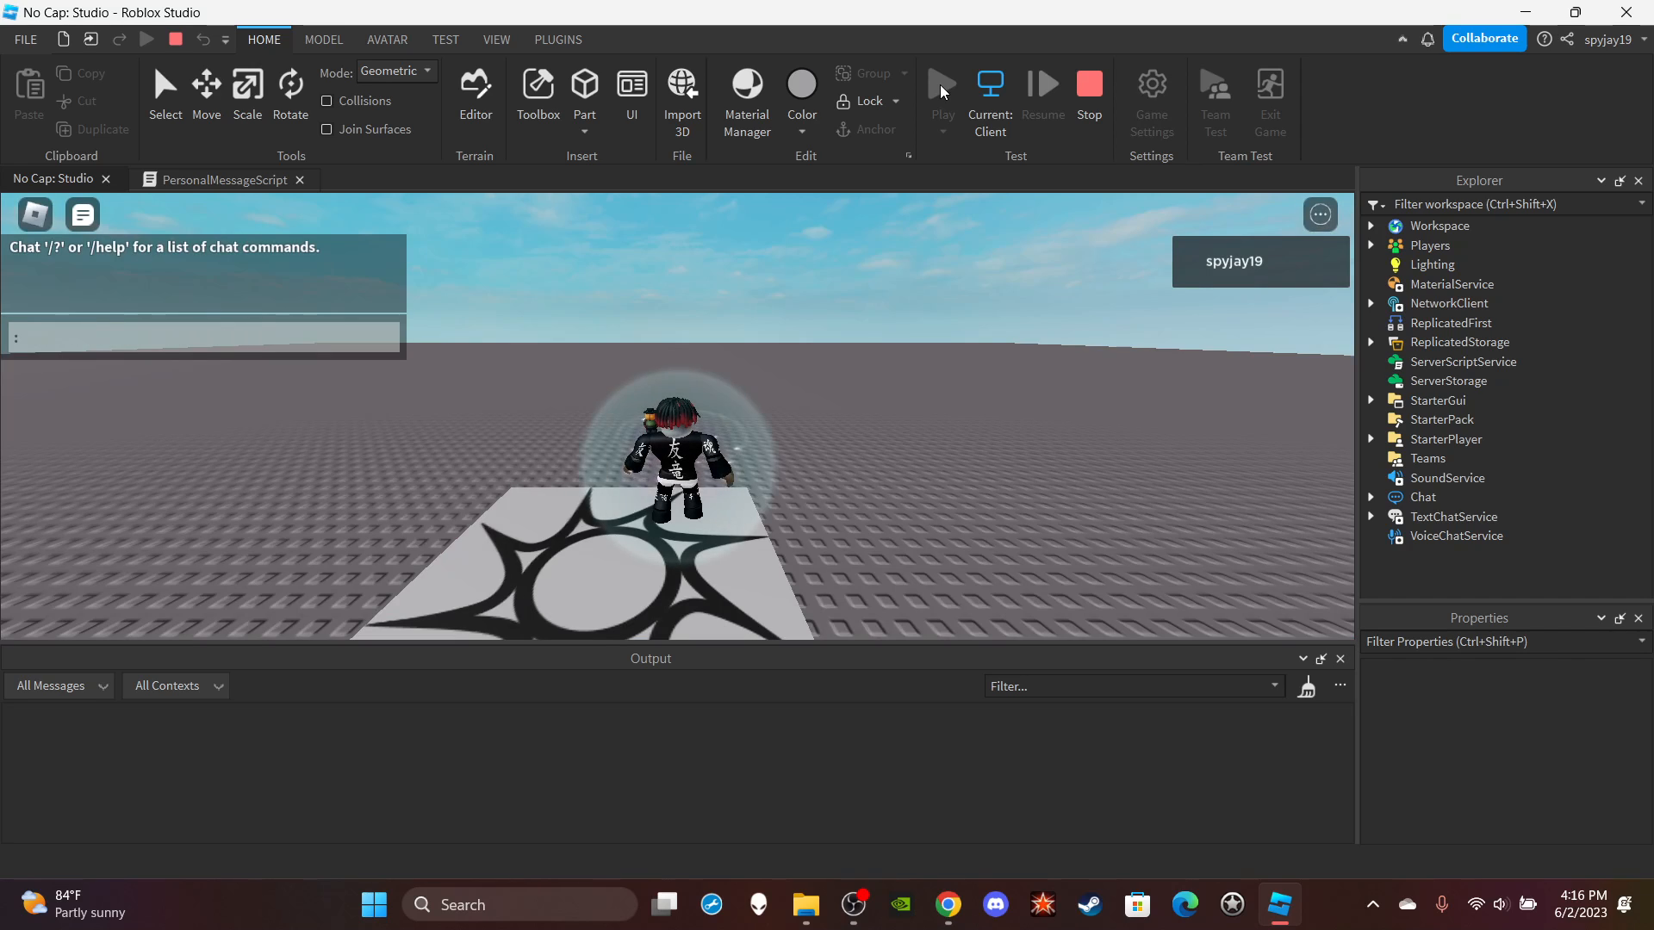
type(":Pm spyjay")
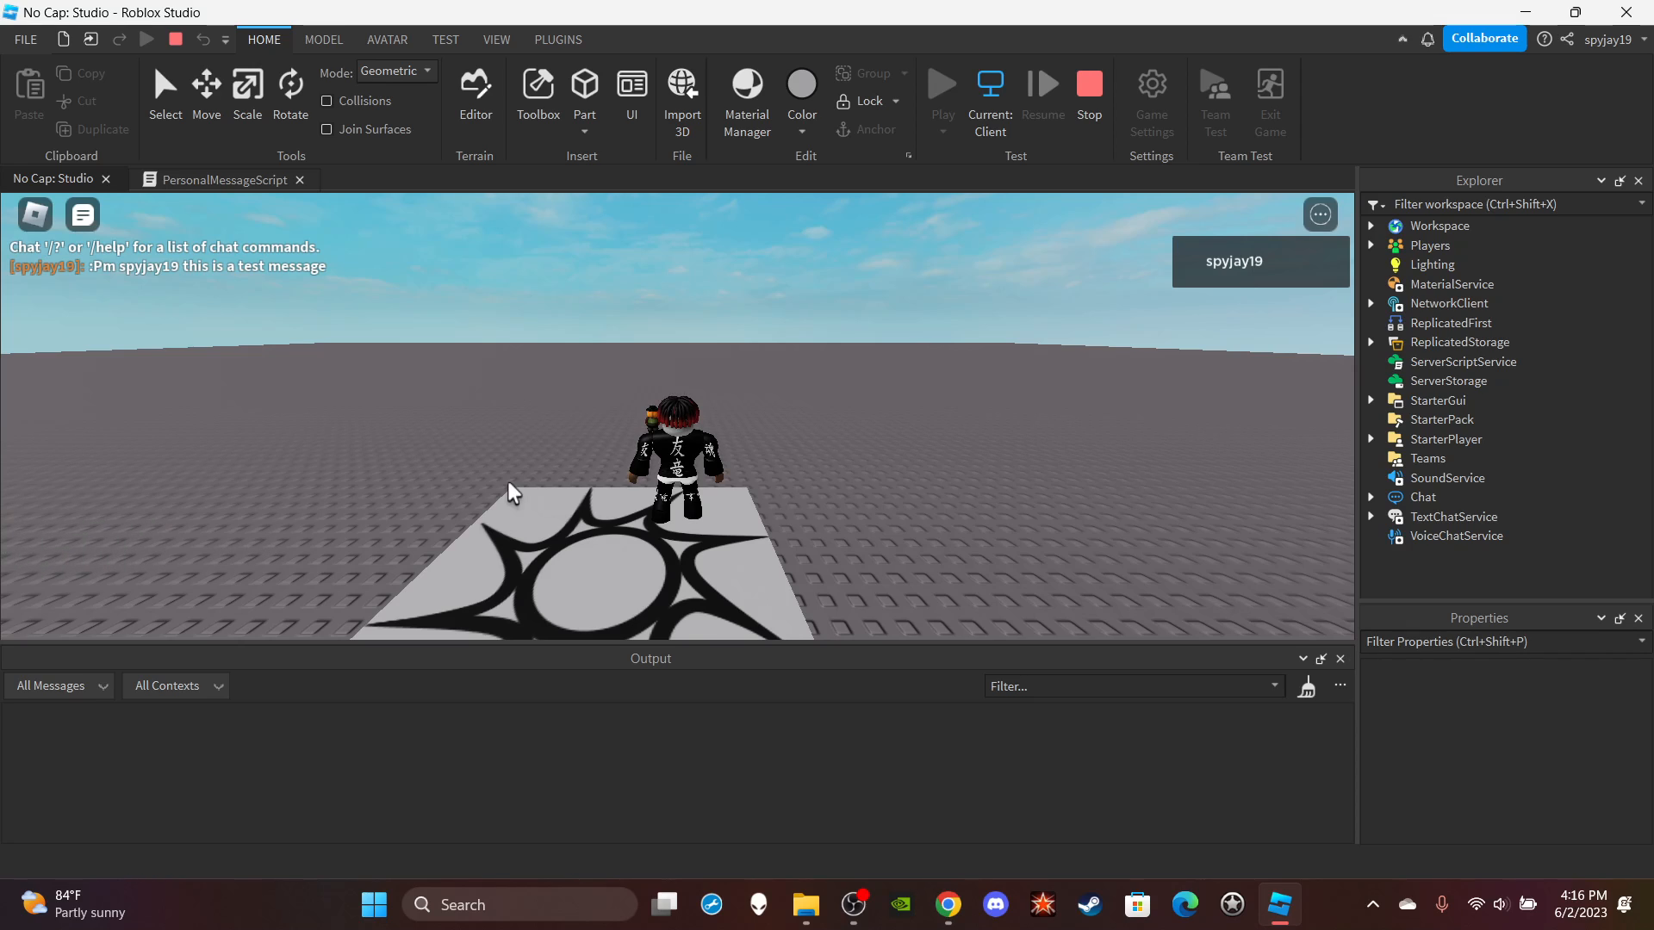
left_click(224, 179)
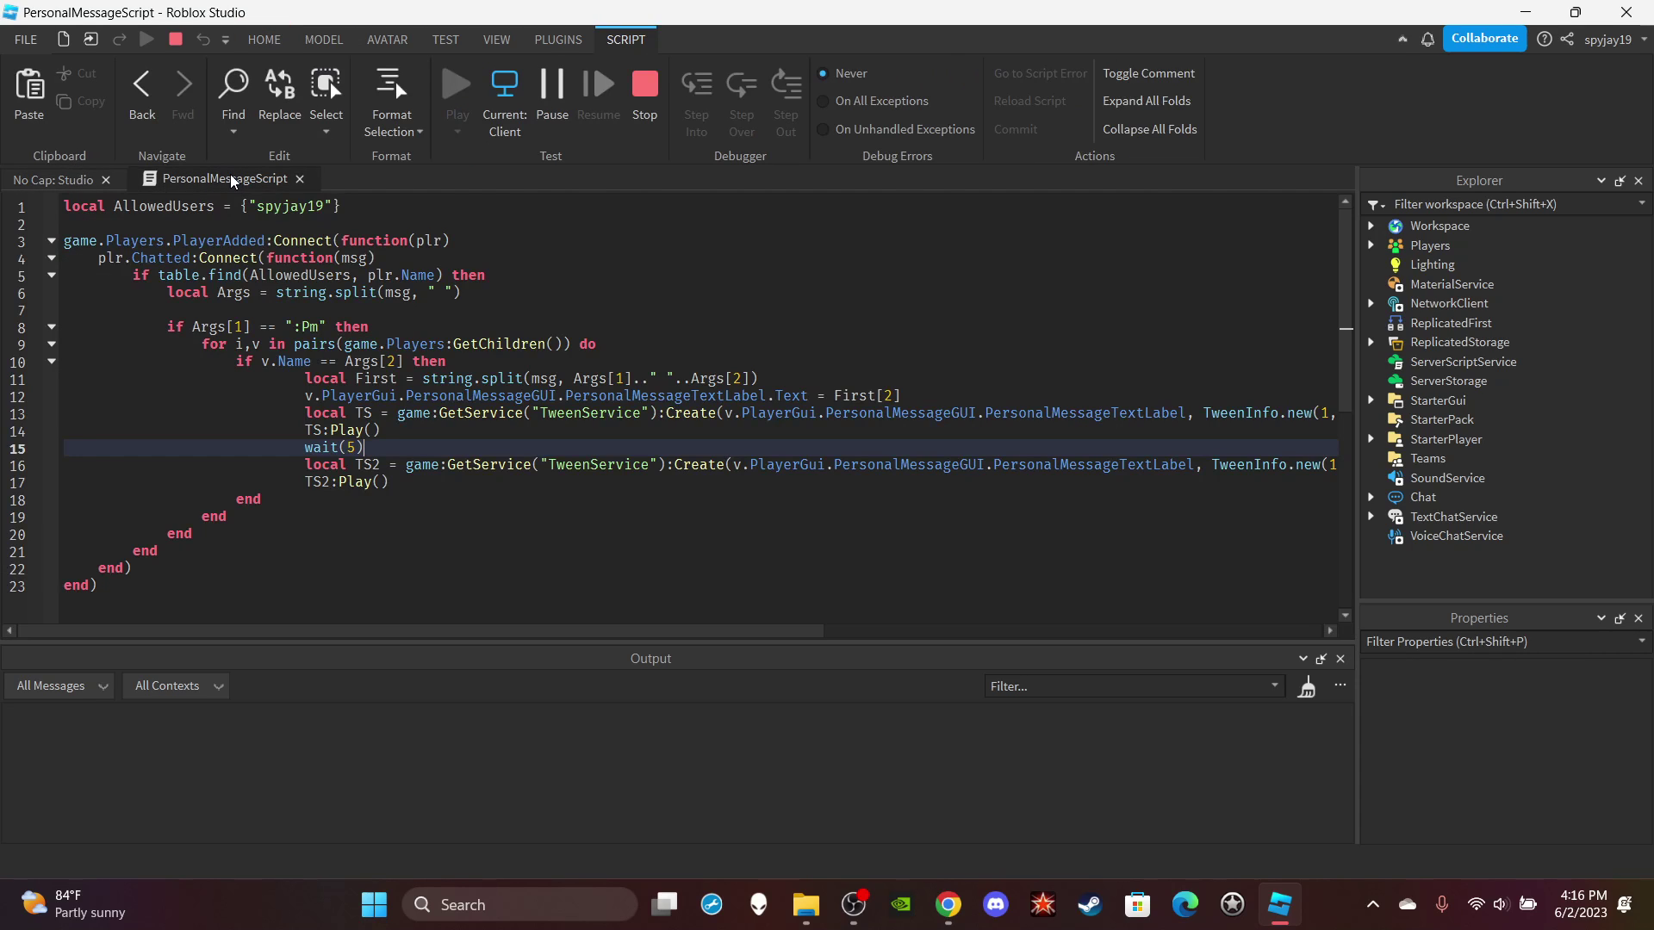
mouse_move(422, 316)
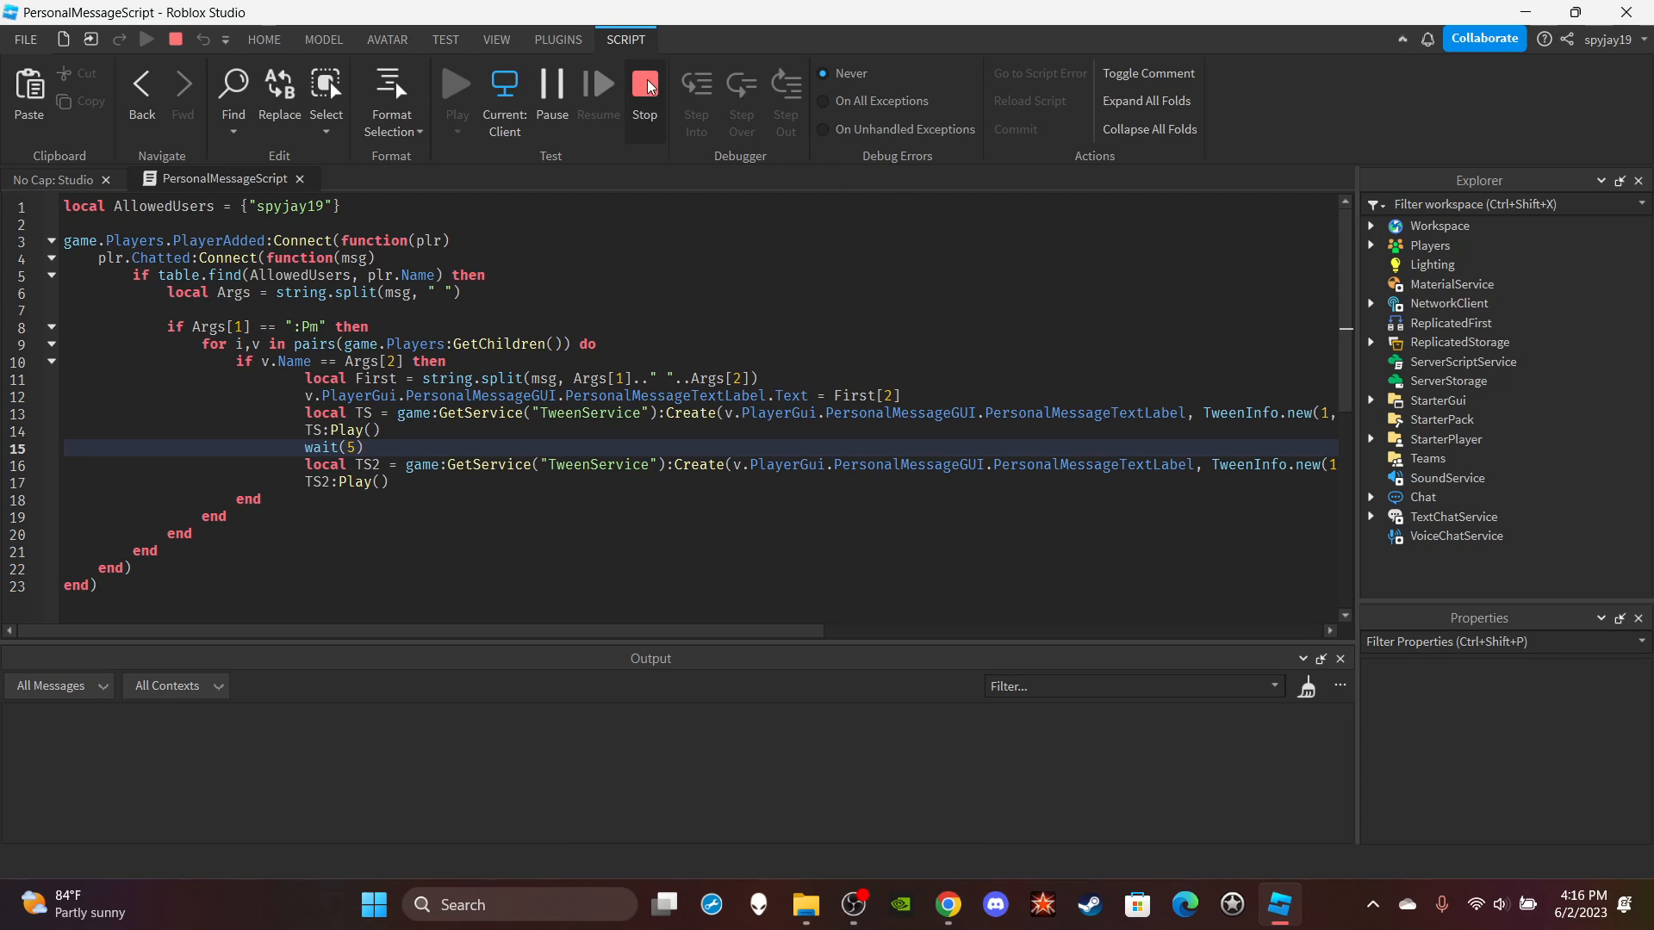
Stop the running play test to return to edit mode.
left_click(645, 83)
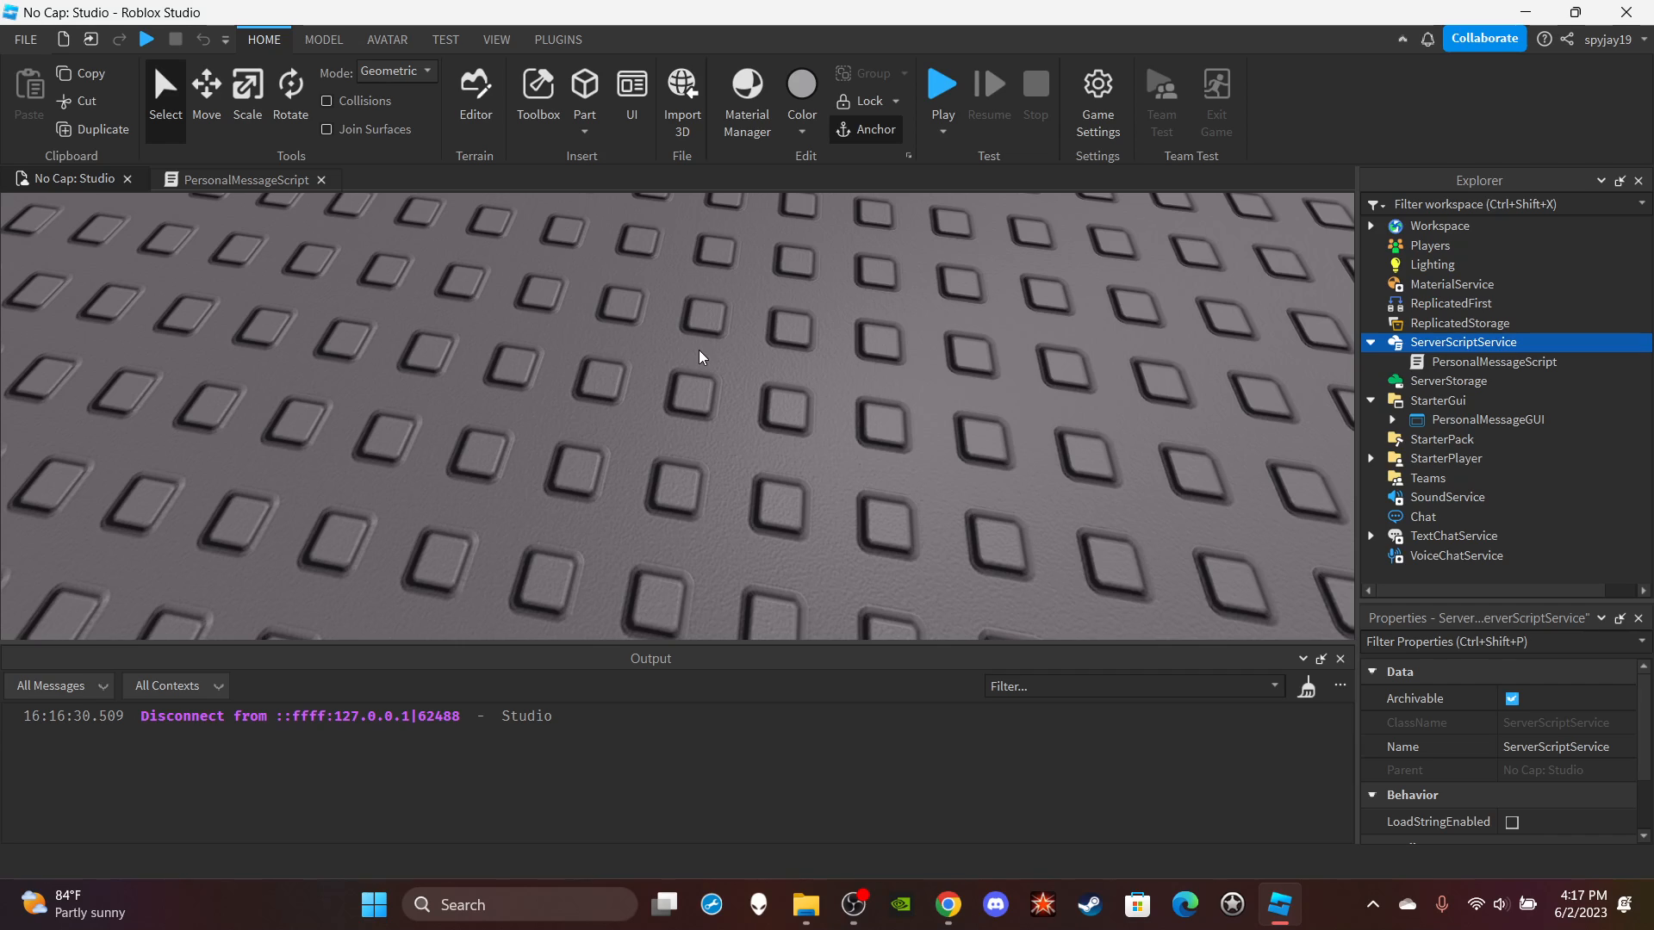
mouse_move(736, 228)
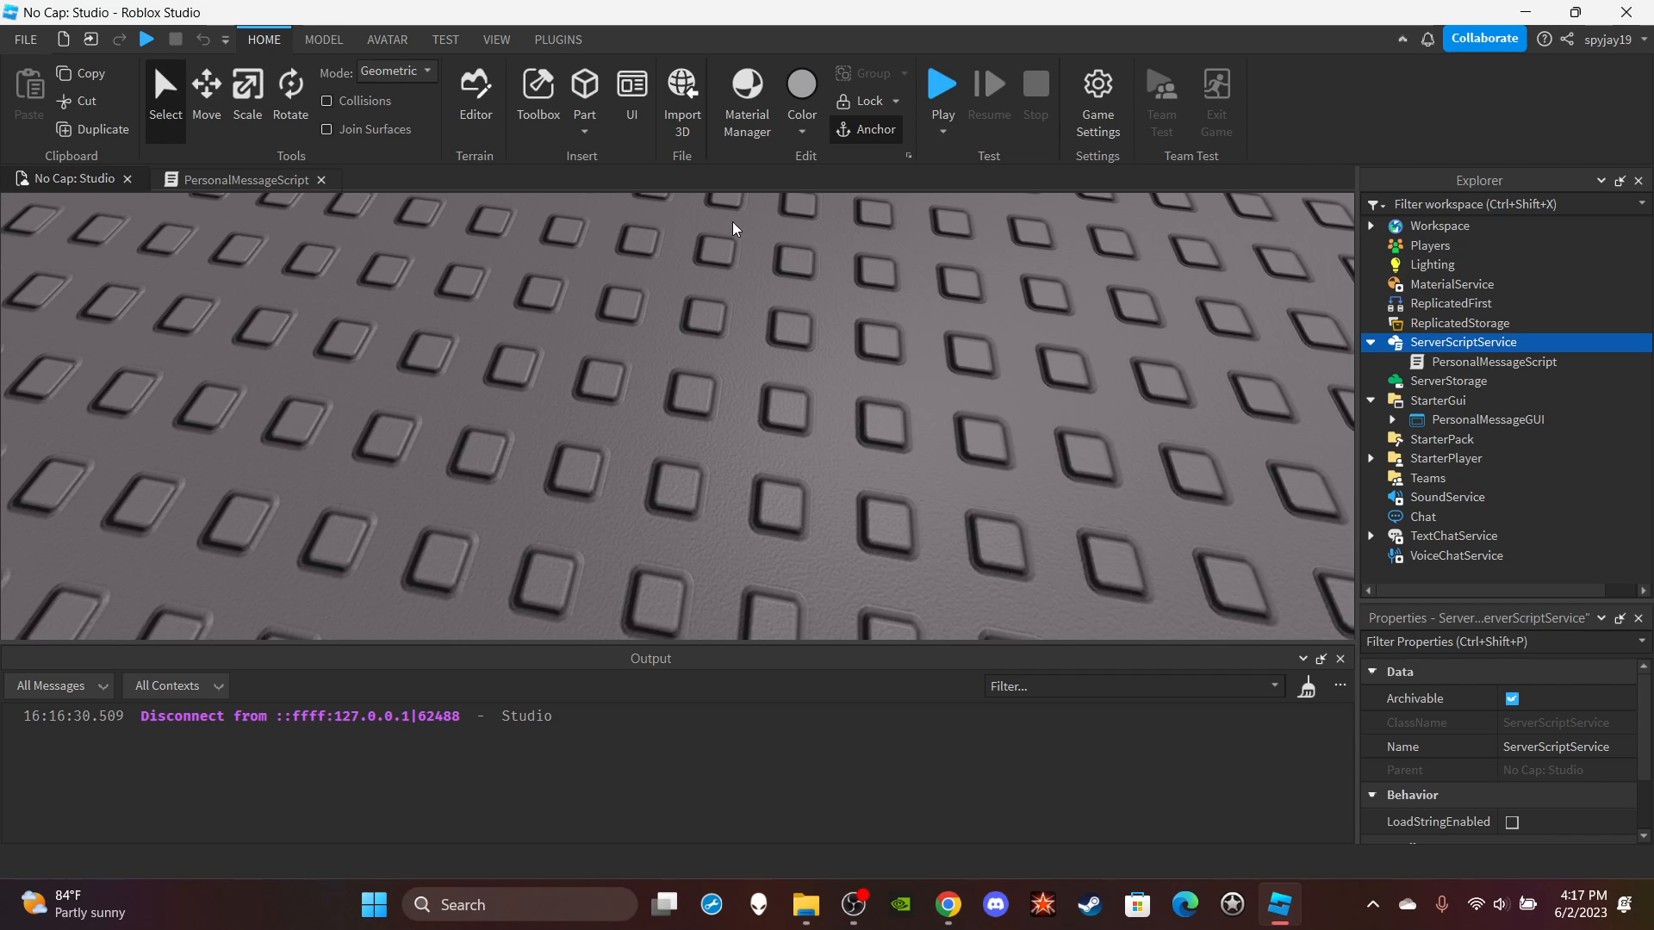
mouse_move(922, 504)
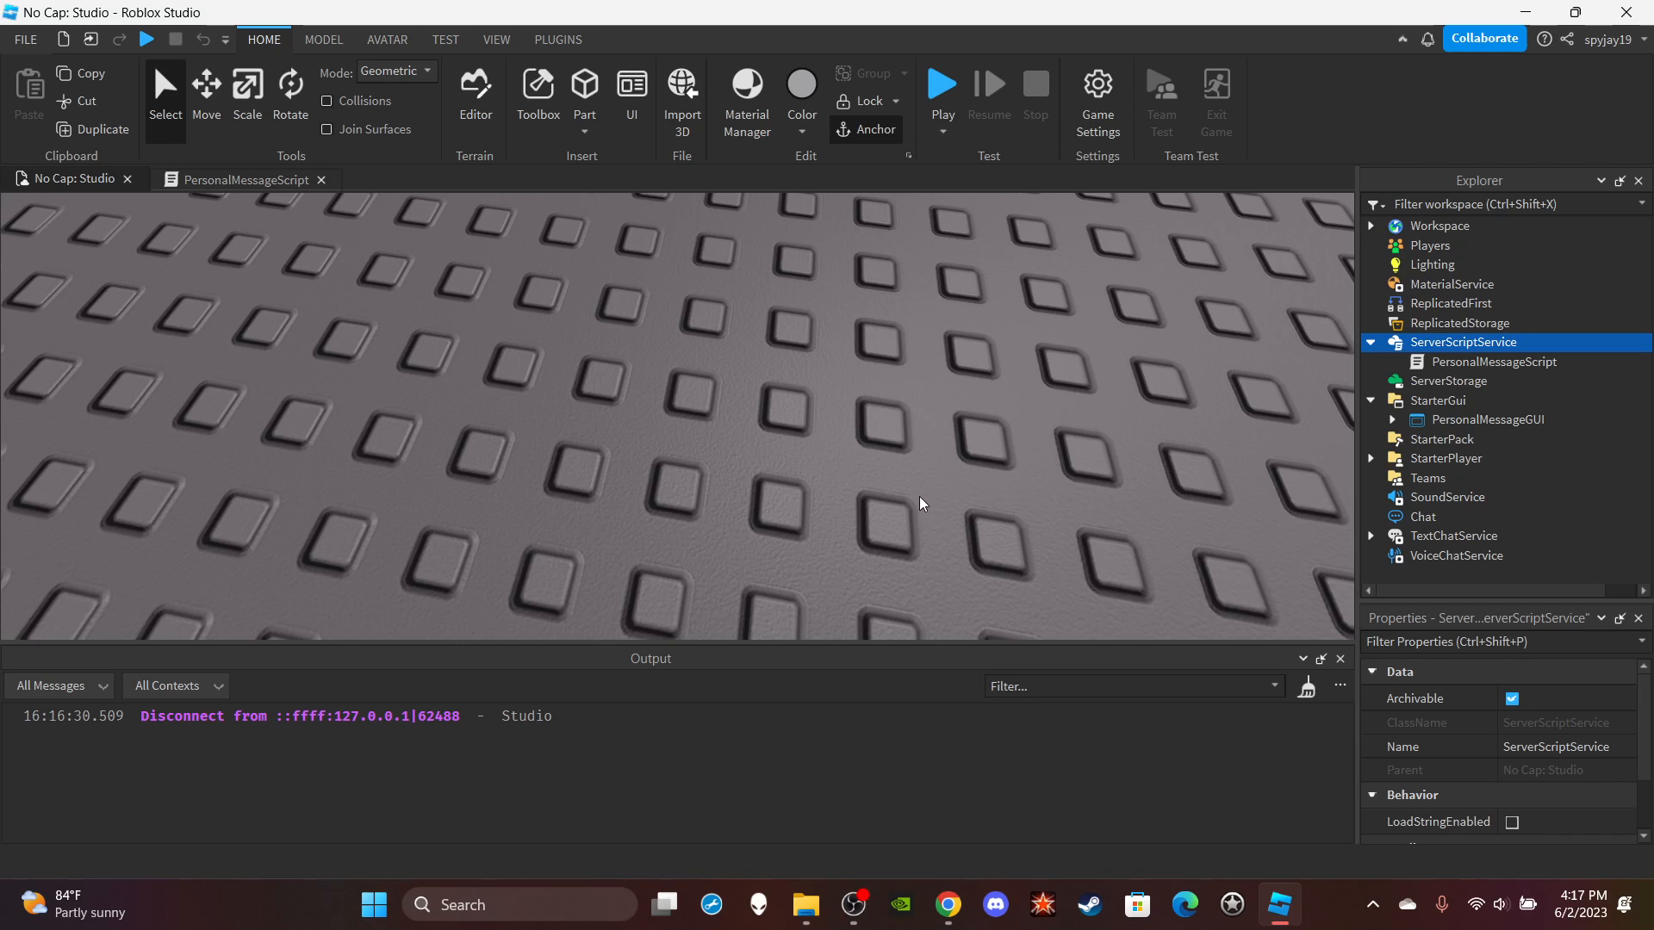